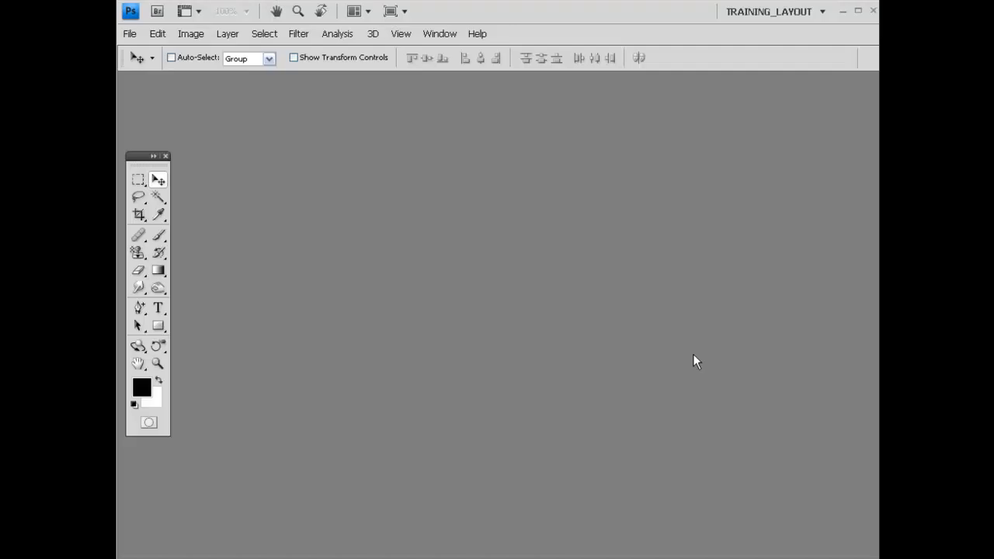
mouse_move(614, 332)
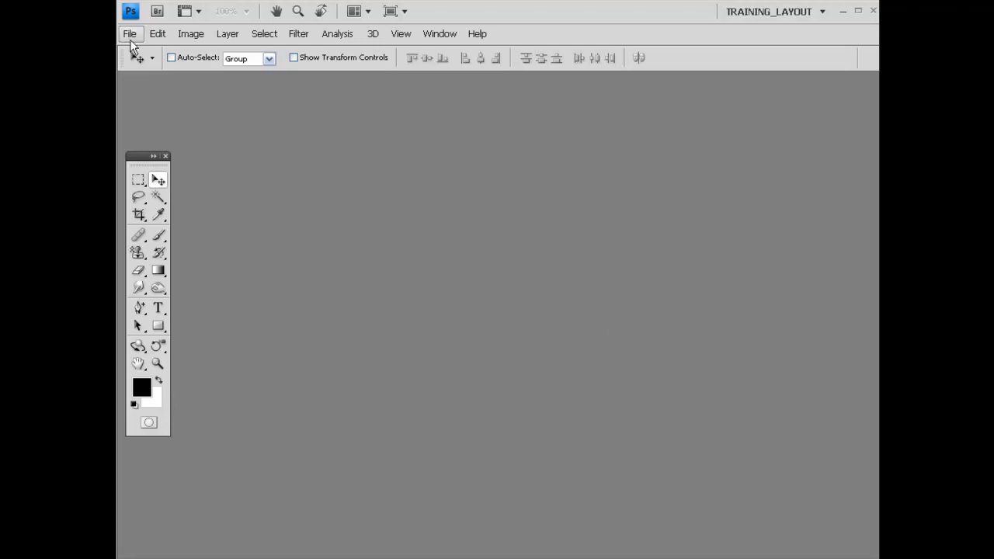
Create a new 1000 × 500 px, 300 ppi document with a transparent background.
click(131, 34)
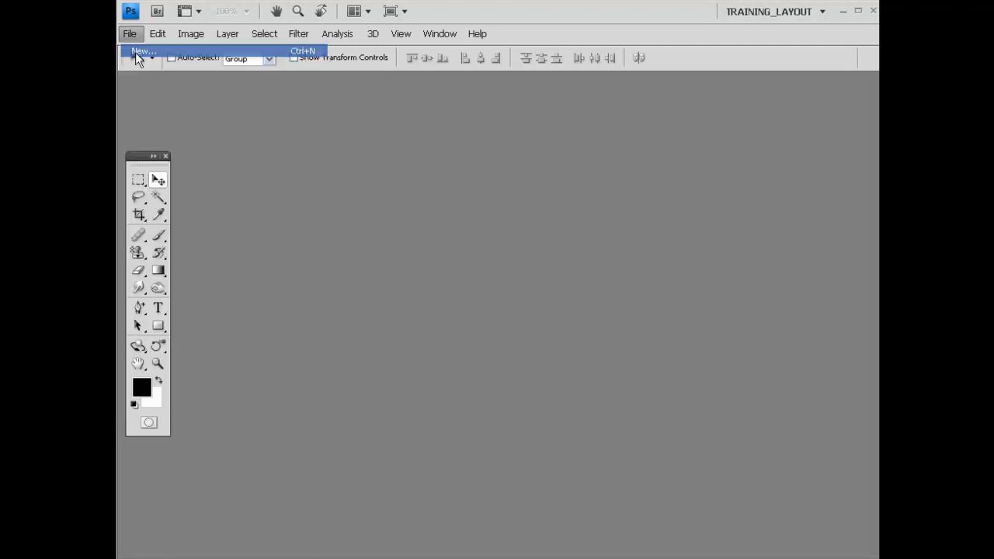
click(143, 52)
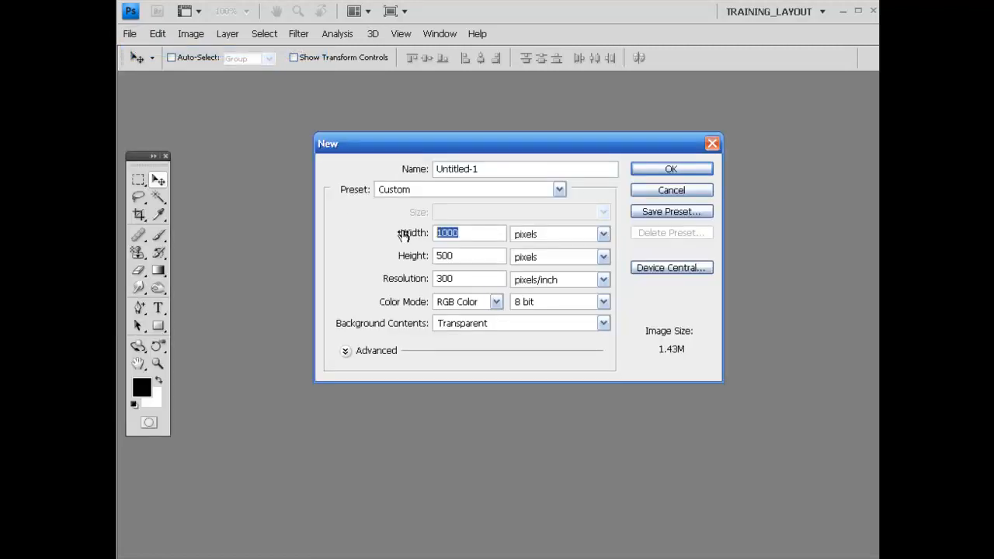
click(469, 279)
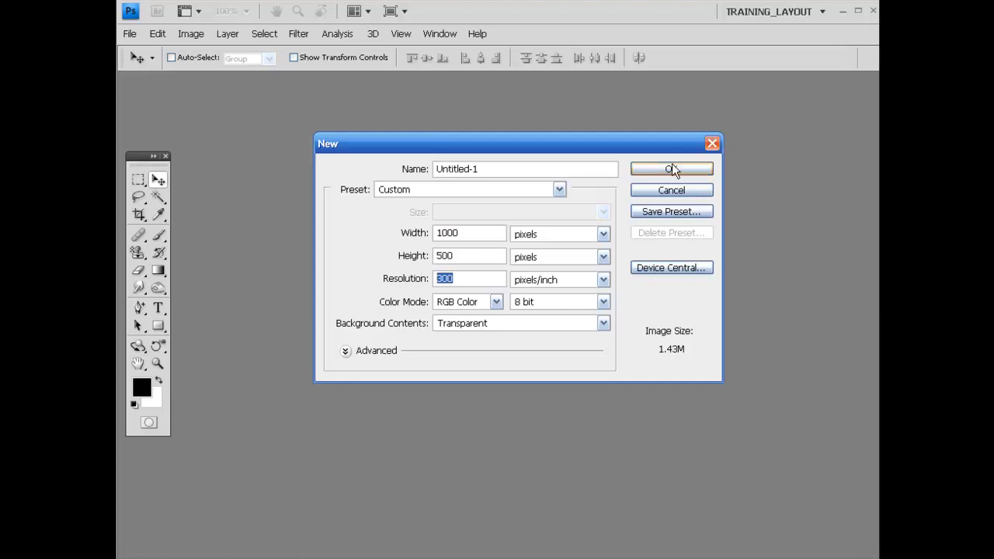
click(671, 169)
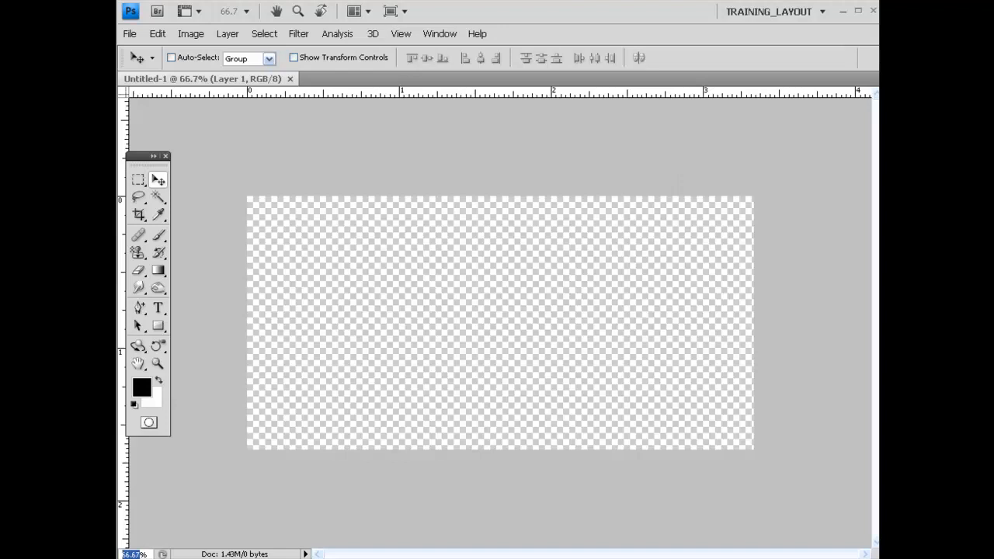
text(90%)
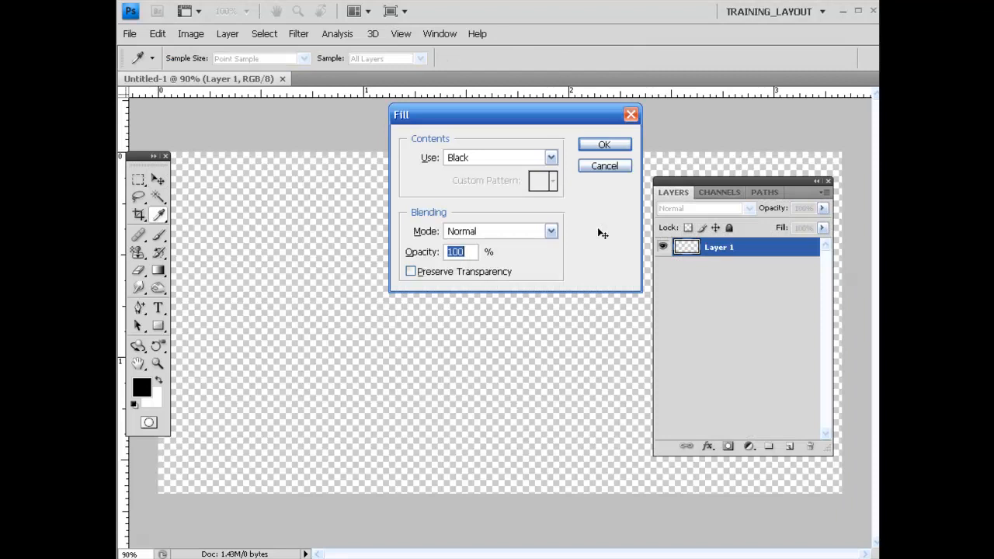
Fill Layer 1 with white and add an empty Layer 2 above it.
click(550, 156)
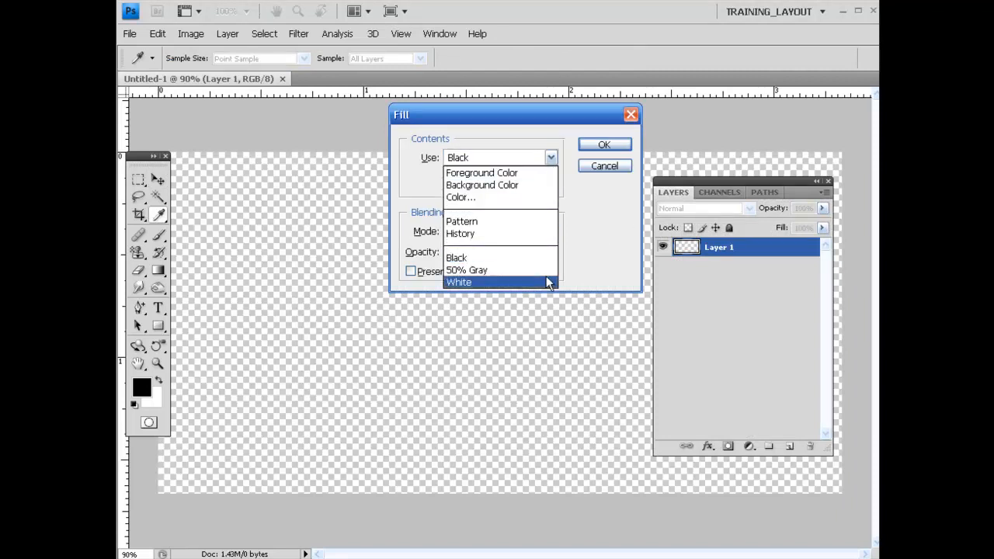
click(458, 283)
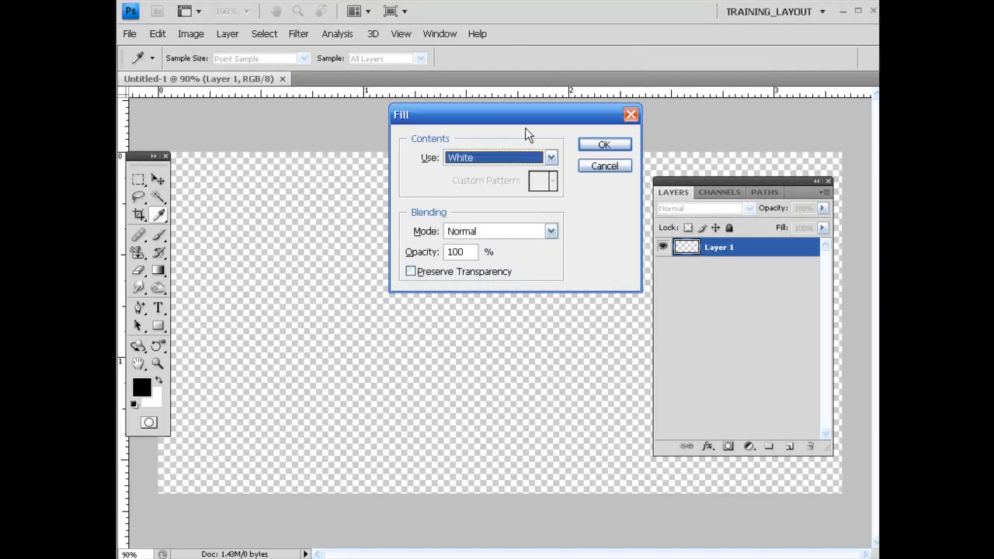
click(605, 145)
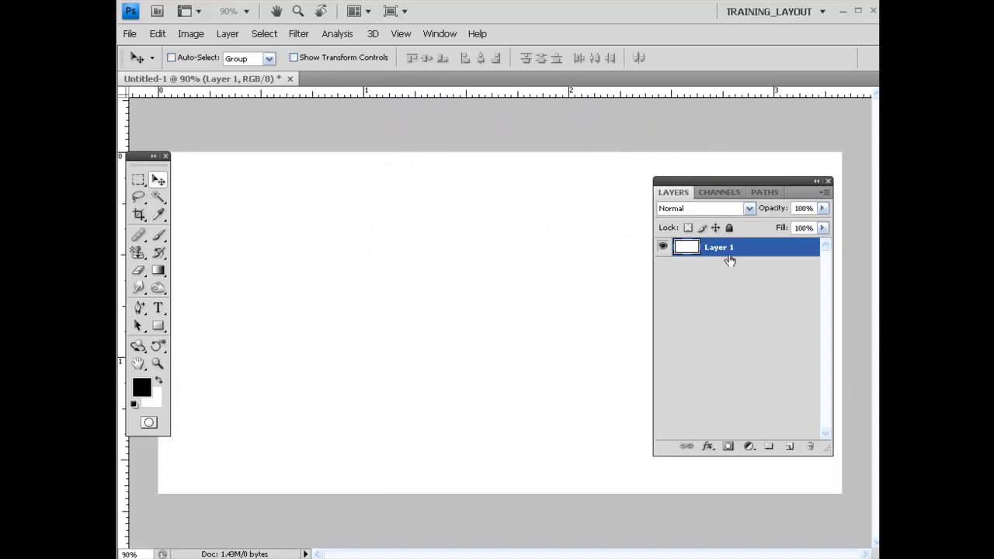
click(789, 445)
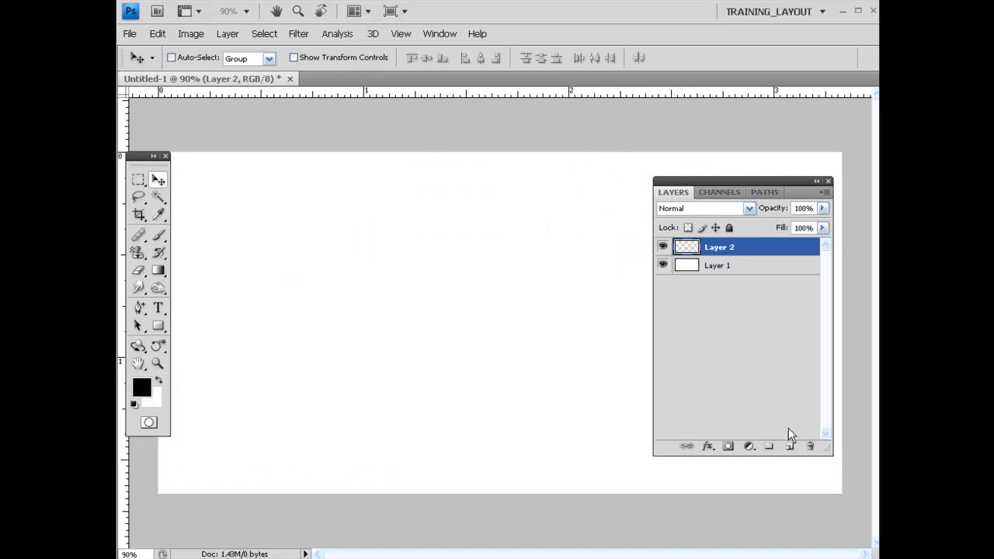
mouse_move(534, 329)
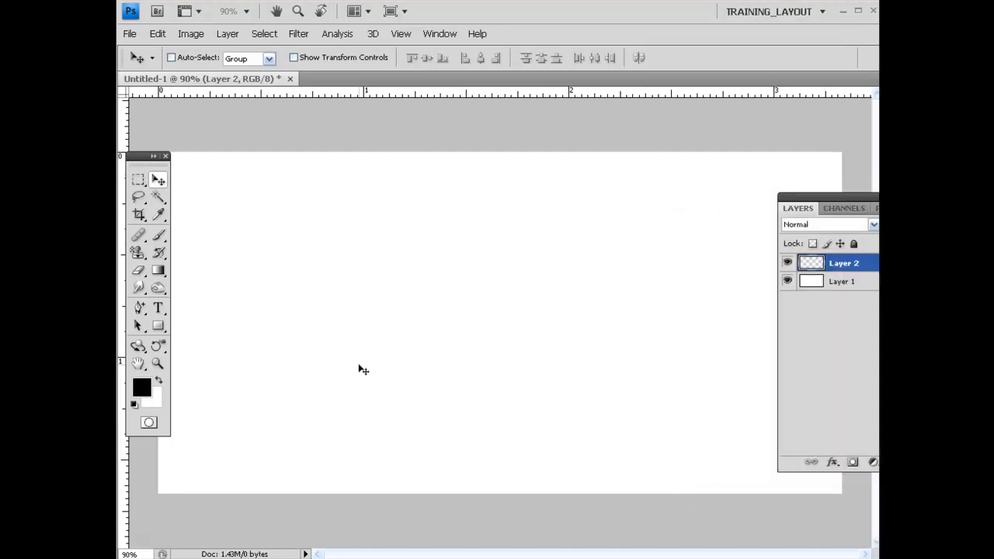
mouse_move(201, 232)
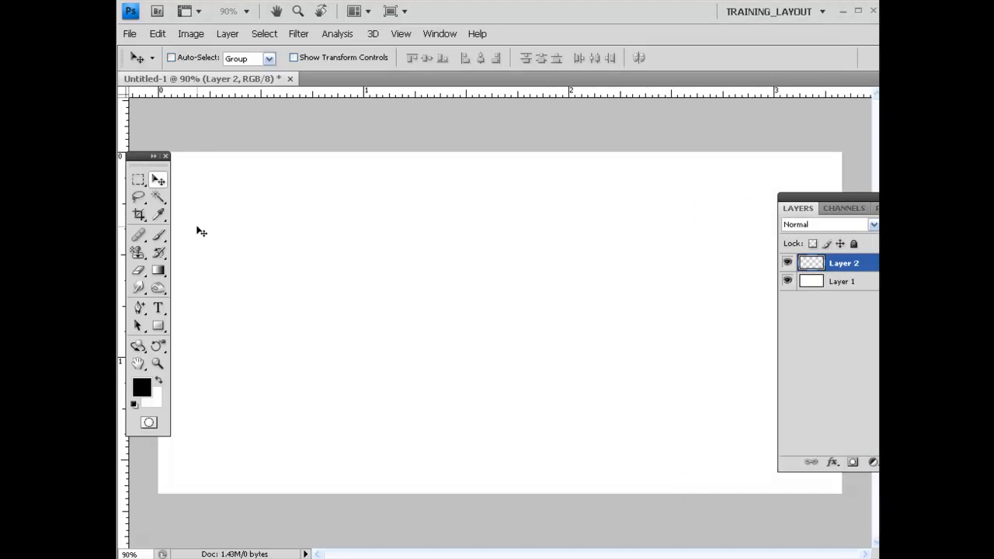
mouse_move(248, 268)
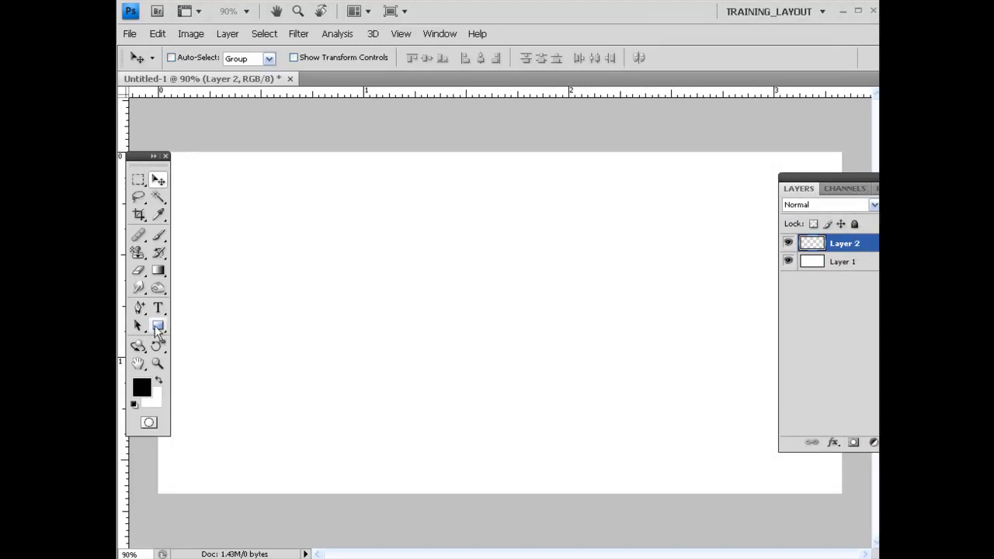
Draw a long black bar near the top with the Rectangle tool and duplicate it lower down.
click(159, 326)
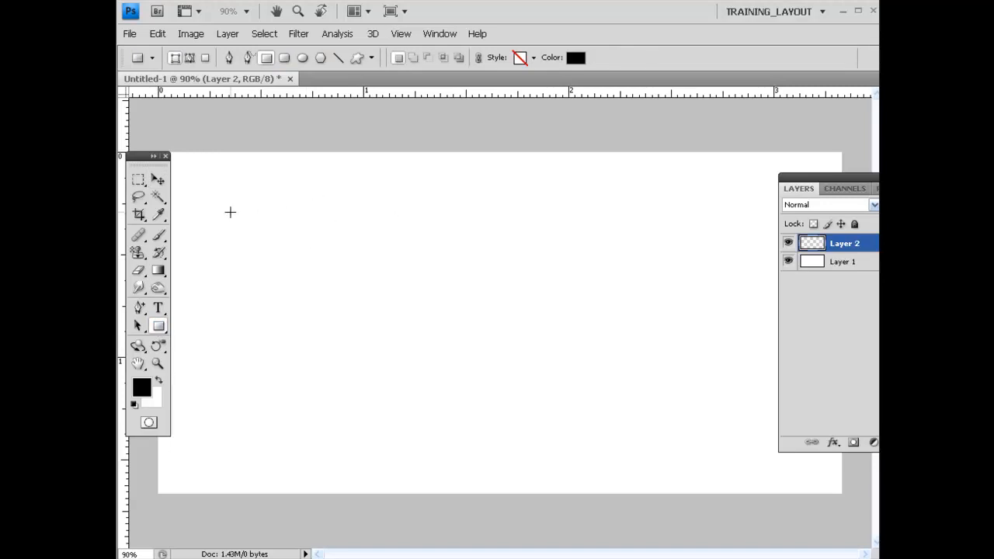
drag(230, 212, 700, 227)
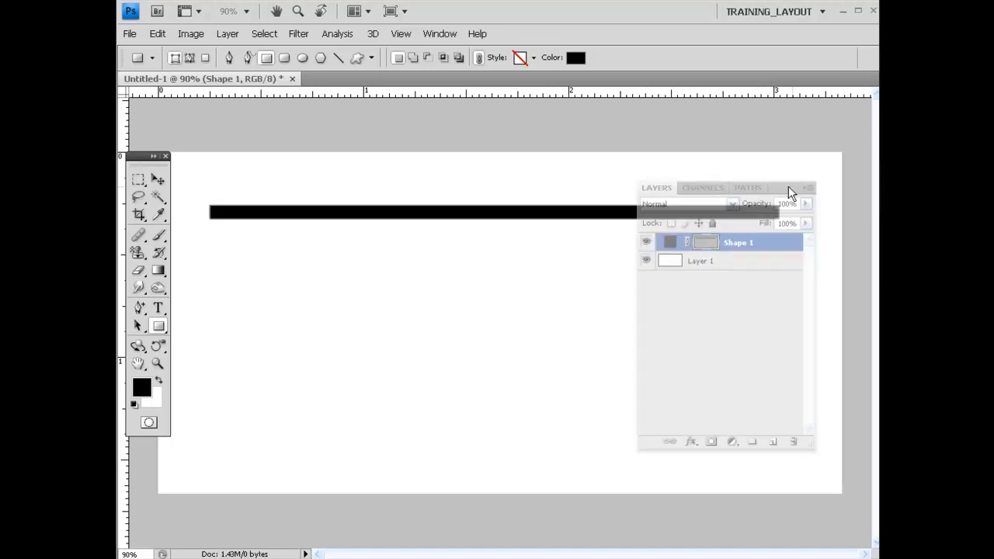
right_click(738, 242)
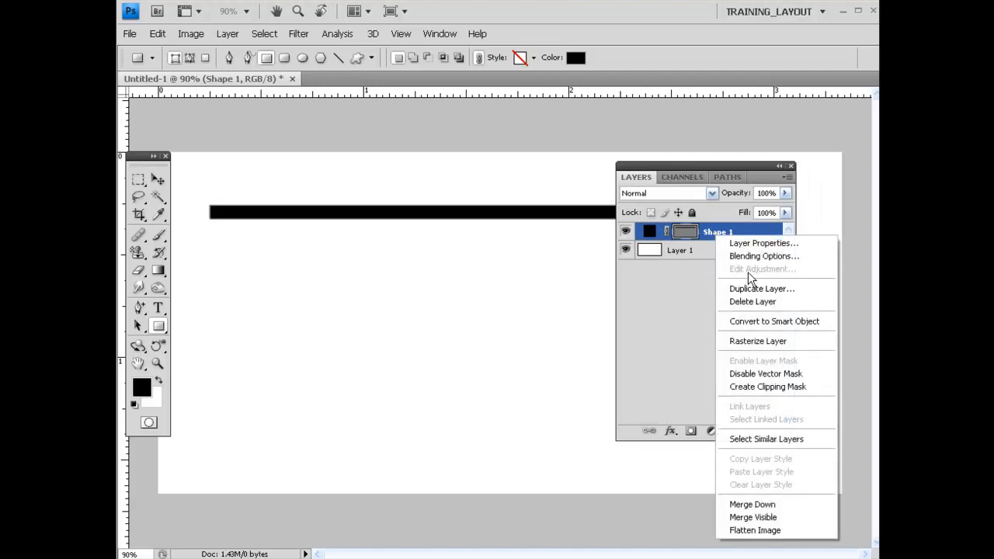
click(761, 287)
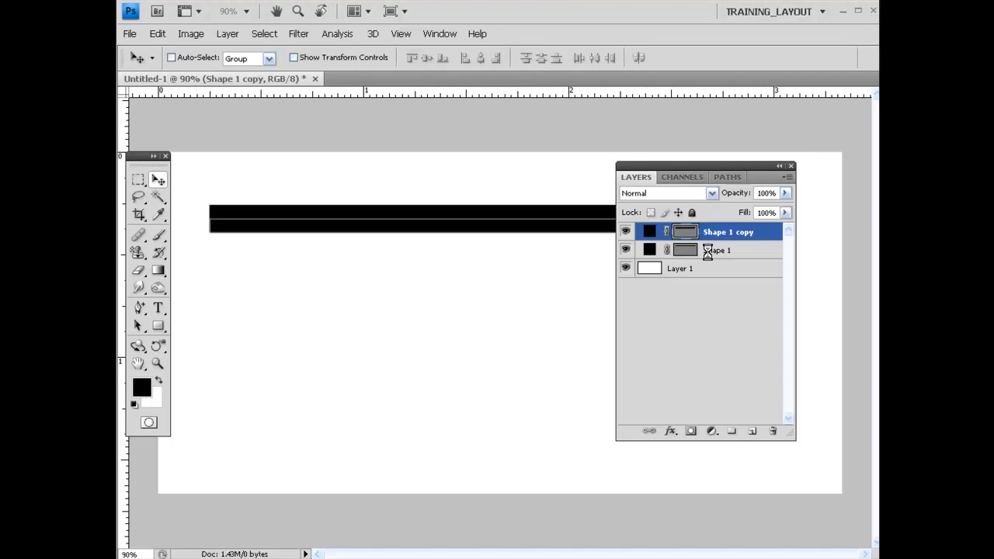
drag(412, 221, 412, 410)
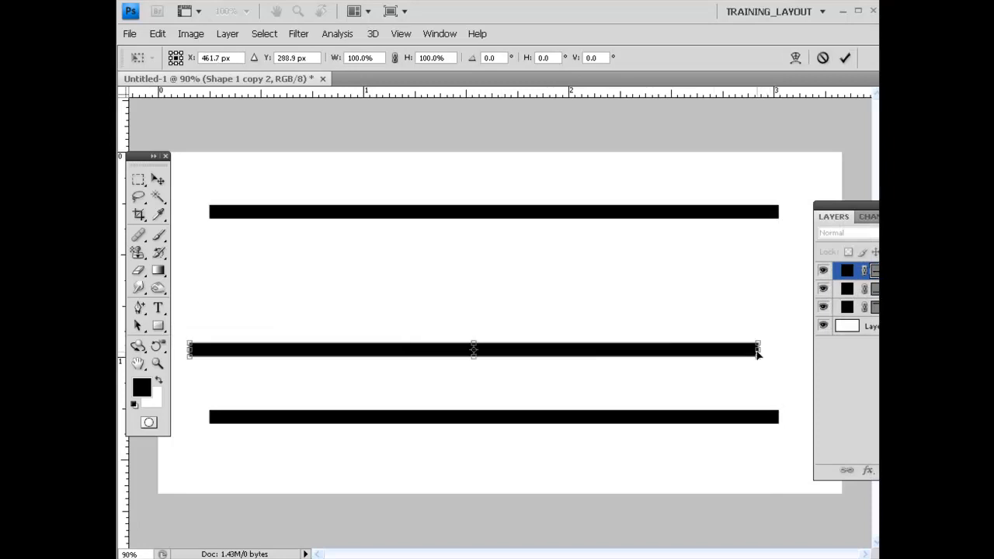
Shrink the middle bar, rotate it 90° upright and move it to the frame's left side.
drag(758, 350, 404, 349)
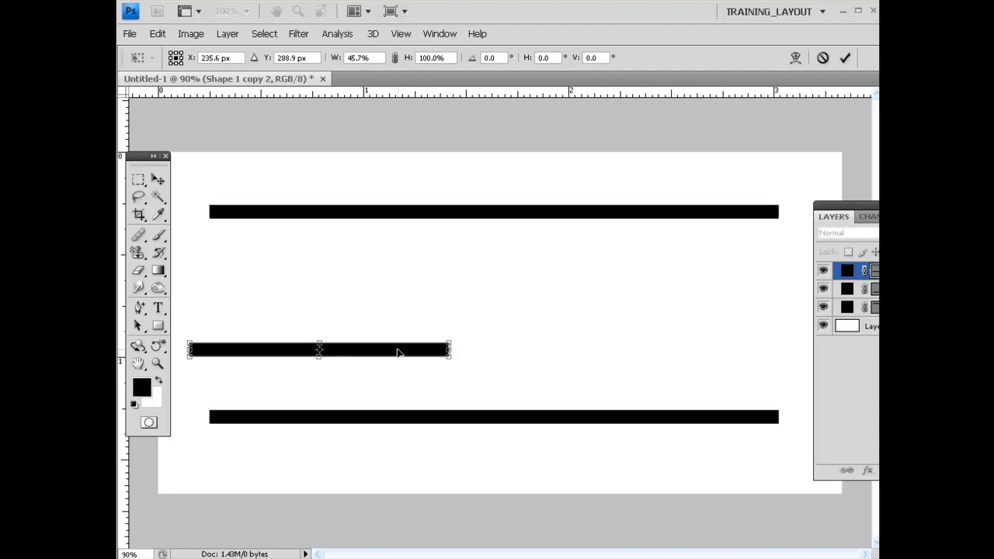
click(157, 34)
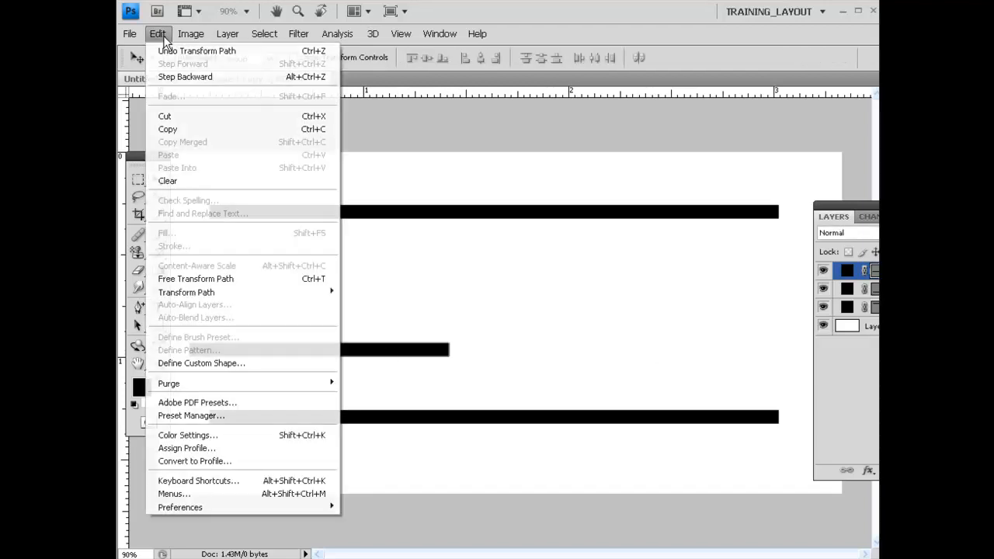
mouse_move(187, 292)
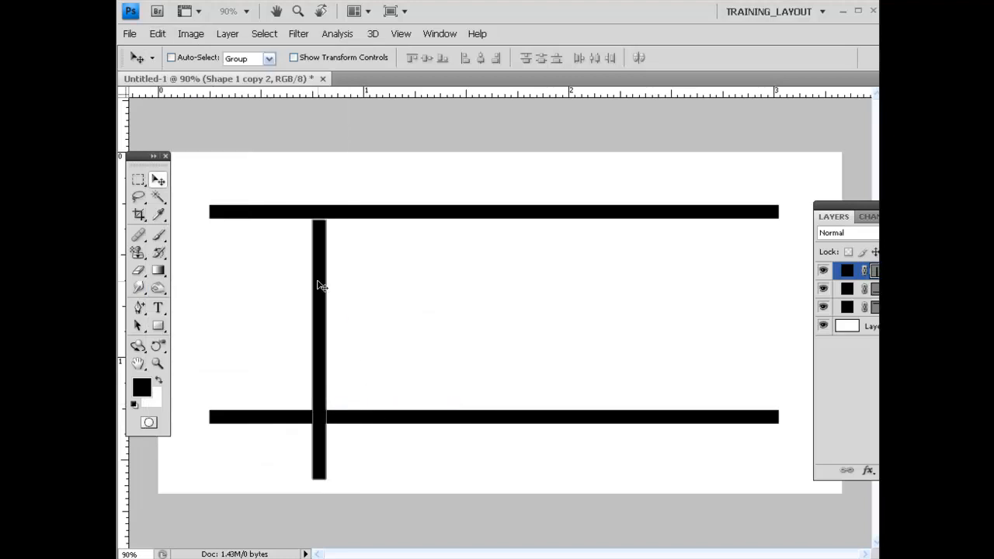
drag(320, 286, 215, 230)
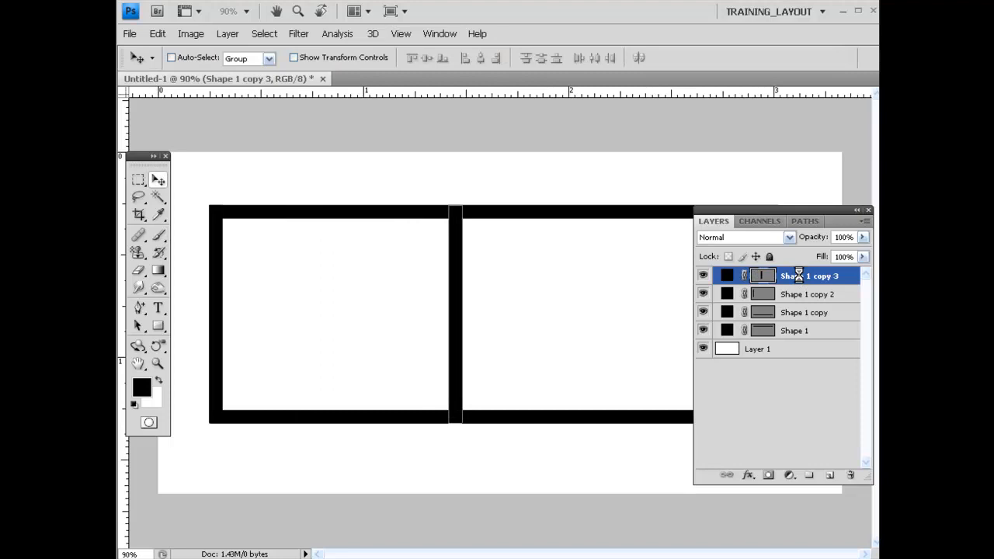
Move the last vertical bar to close the frame's right side and add an empty layer on top.
drag(776, 210, 587, 188)
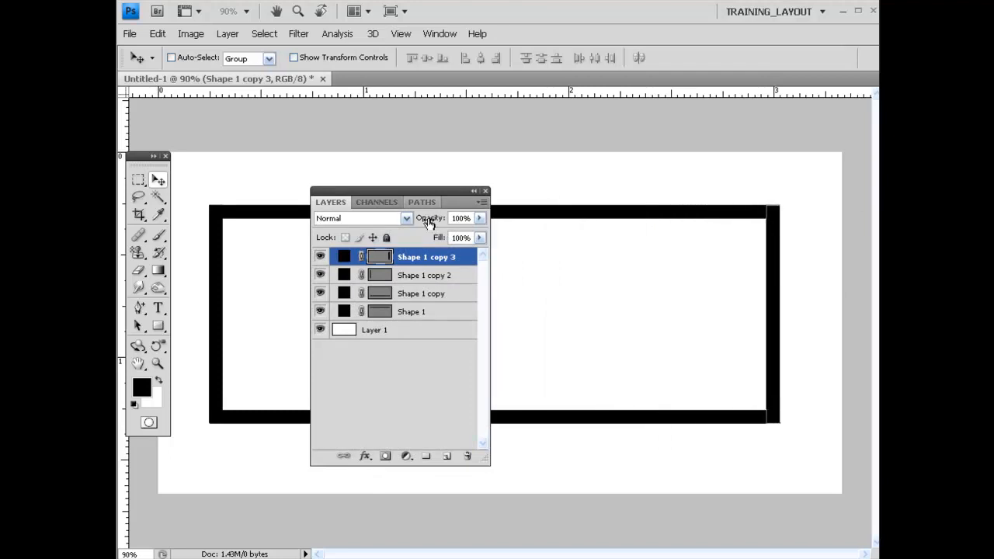
click(425, 275)
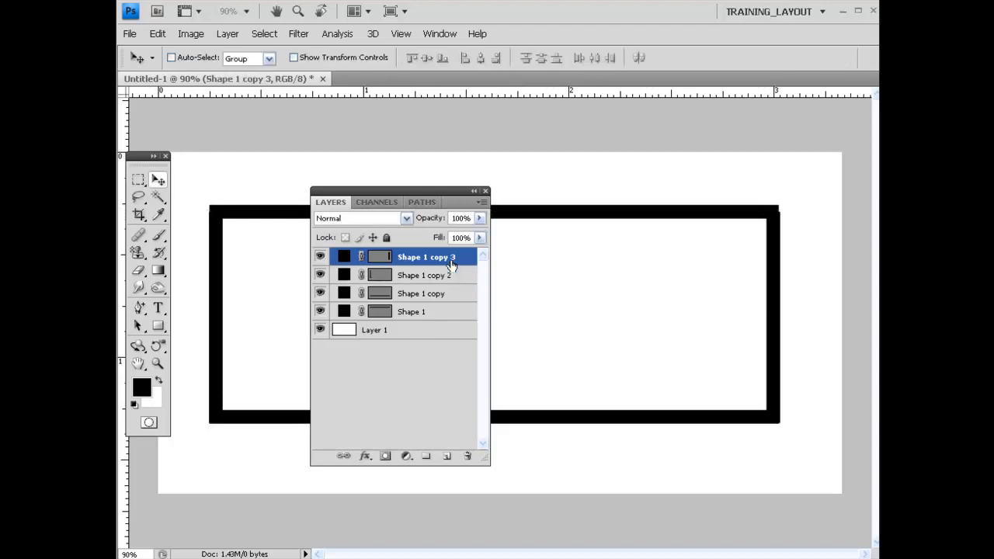
mouse_move(472, 319)
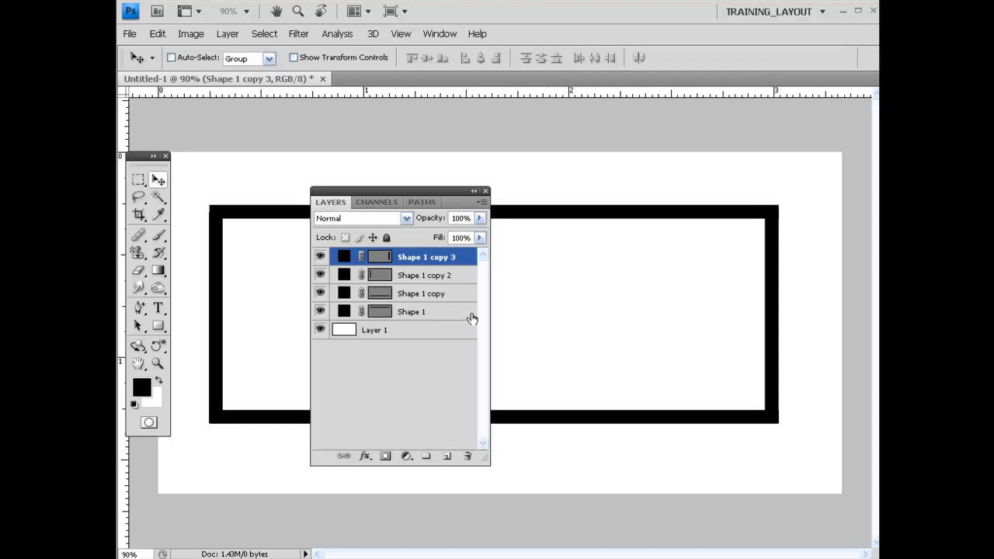
click(423, 275)
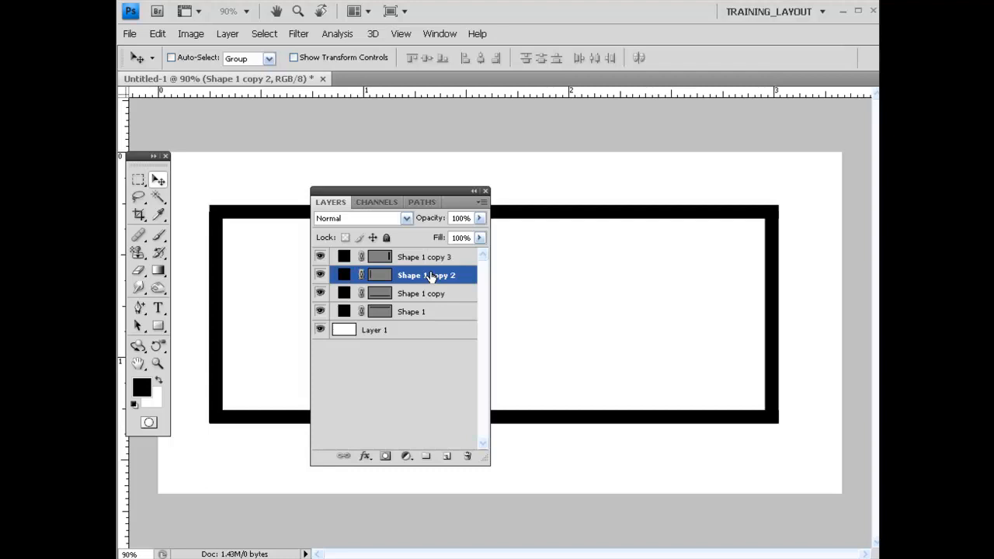
mouse_move(449, 205)
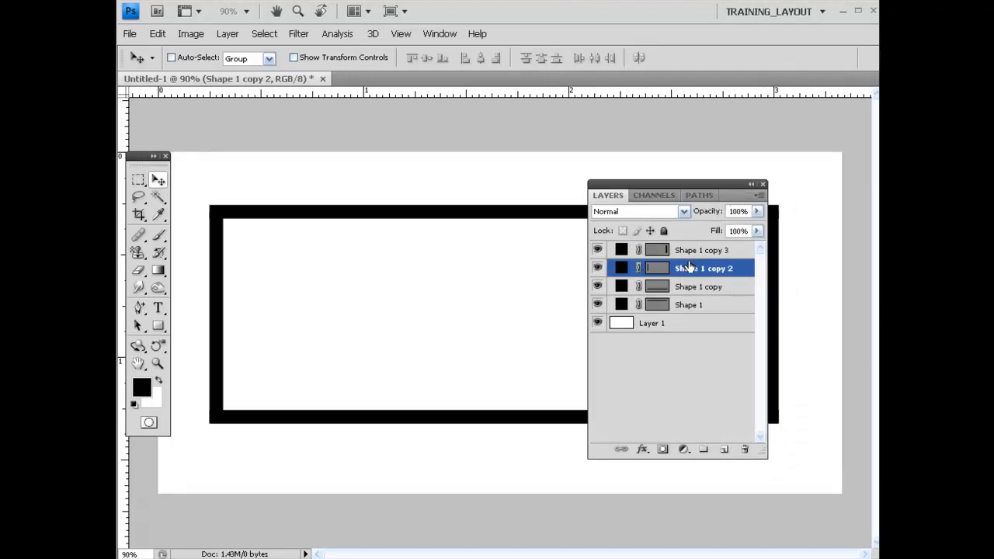
click(702, 248)
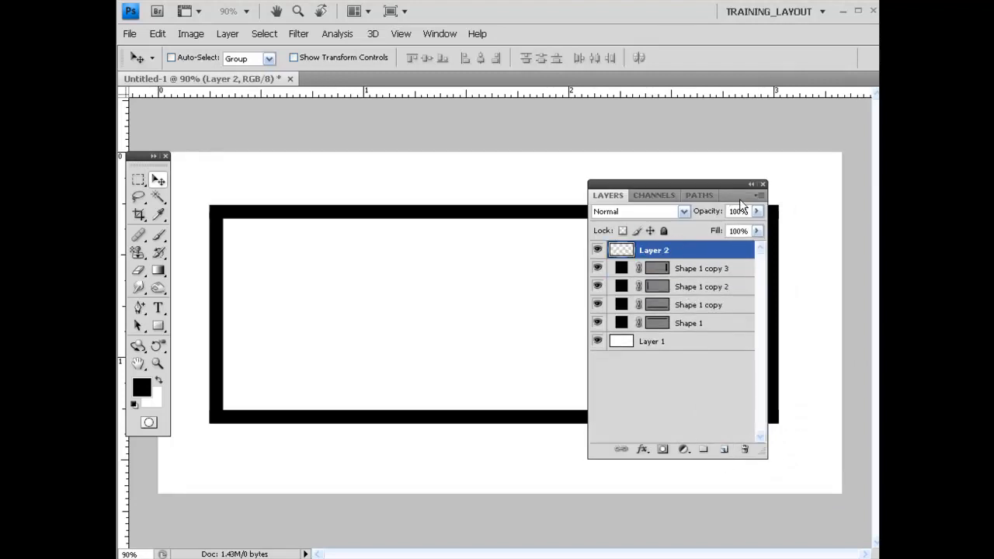
Type CHROME and PIPE on two lines in Neuropol inside the black frame.
drag(676, 195, 769, 192)
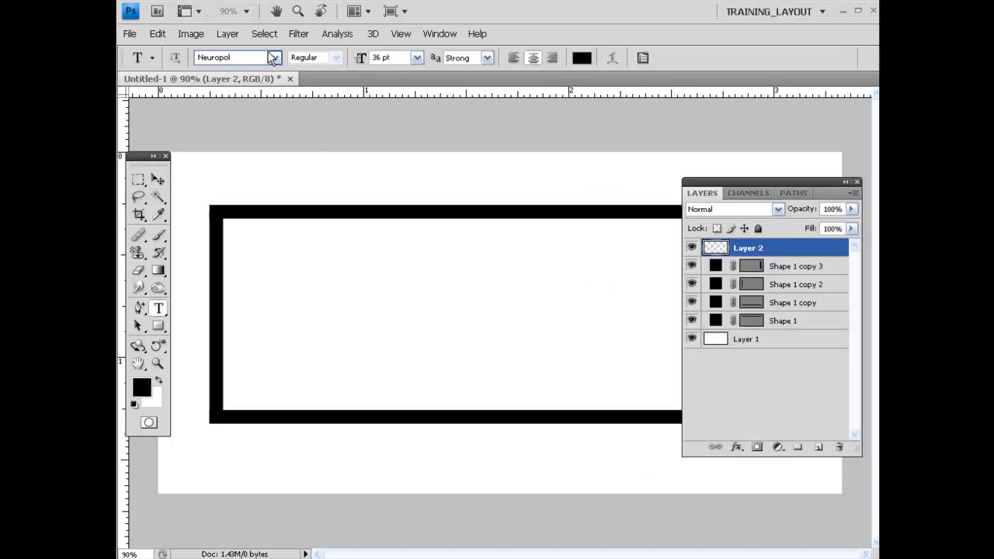
click(233, 58)
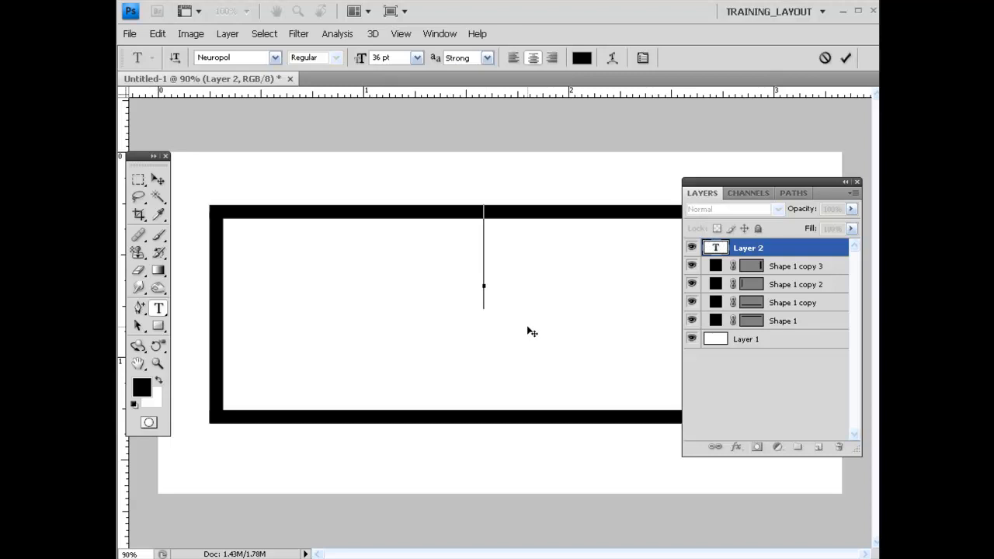
text(CHROME)
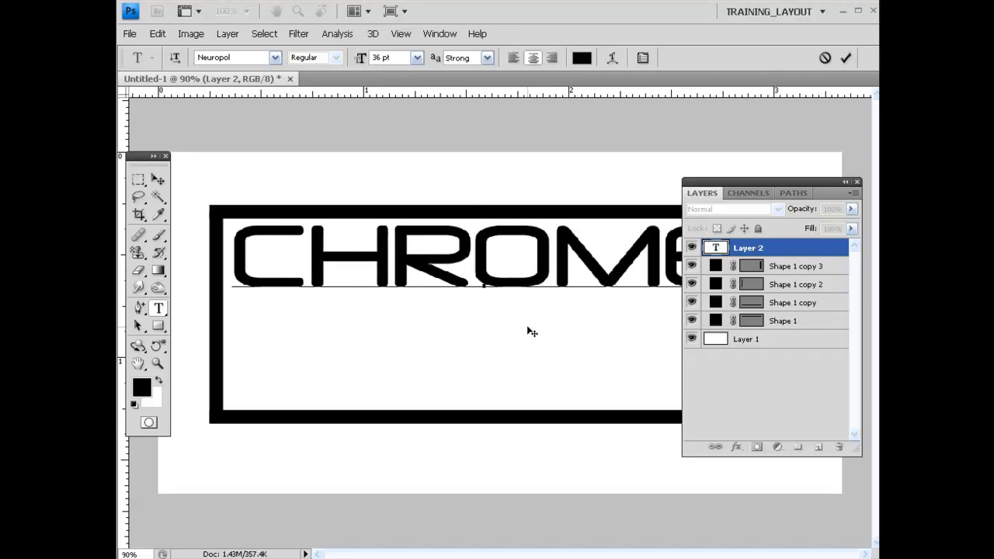
text(PIPE)
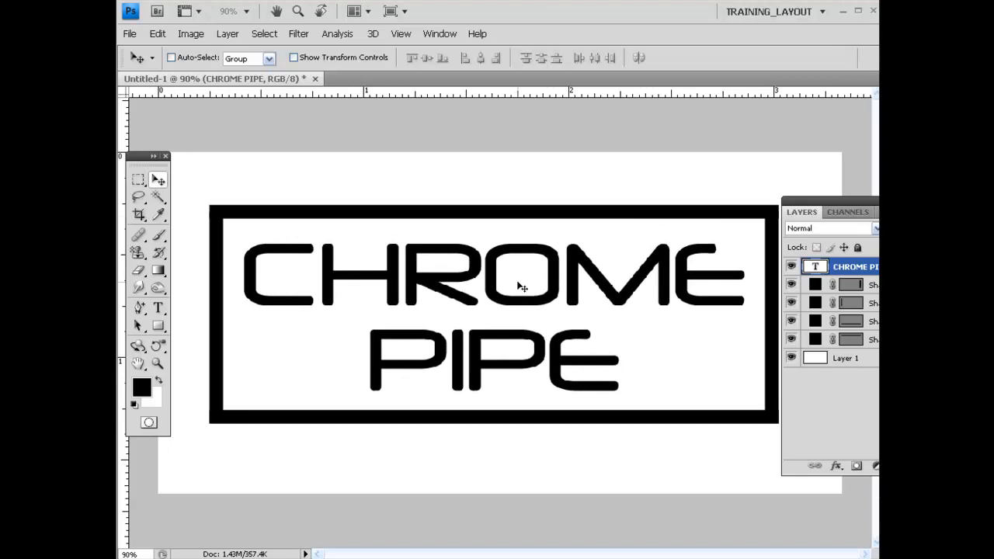
mouse_move(509, 247)
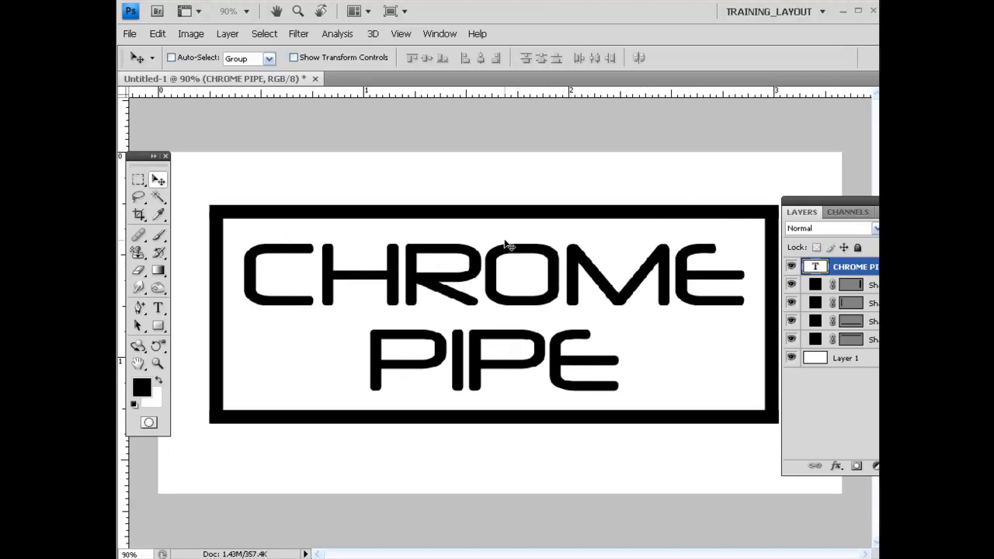
mouse_move(487, 242)
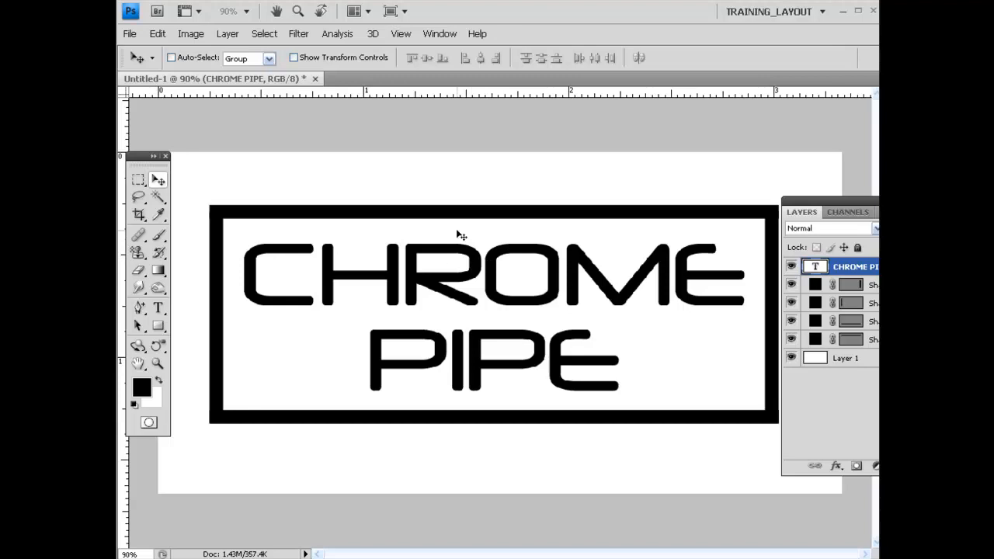
mouse_move(351, 281)
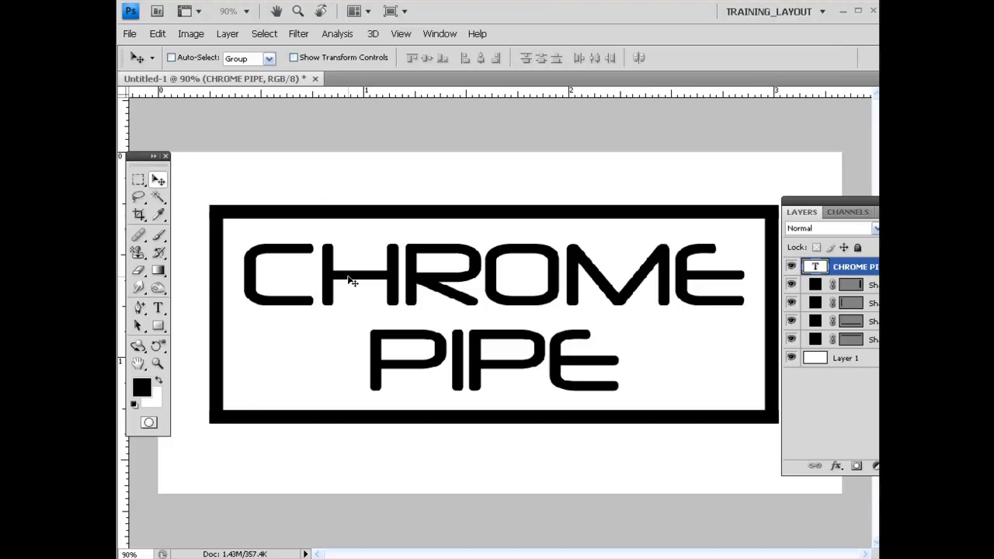
mouse_move(272, 259)
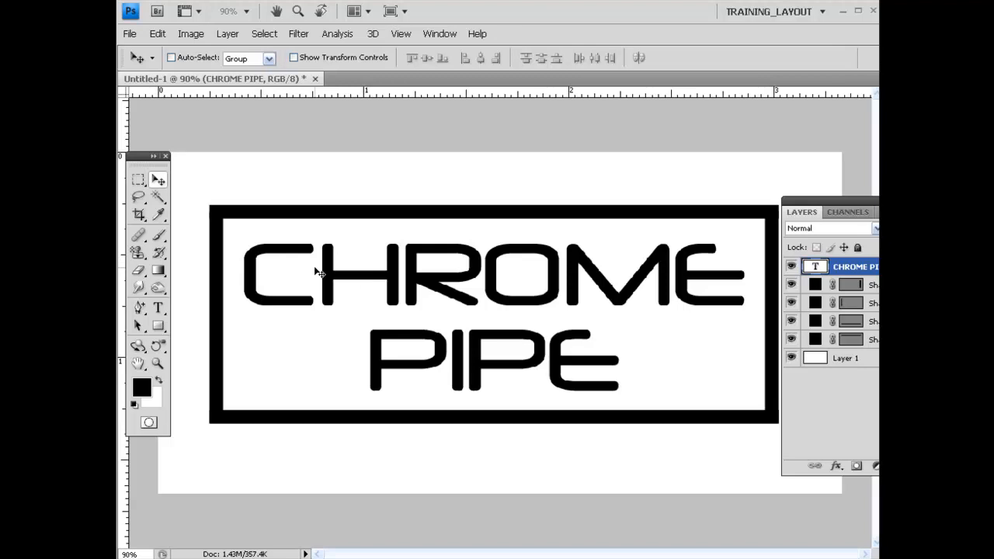
mouse_move(354, 280)
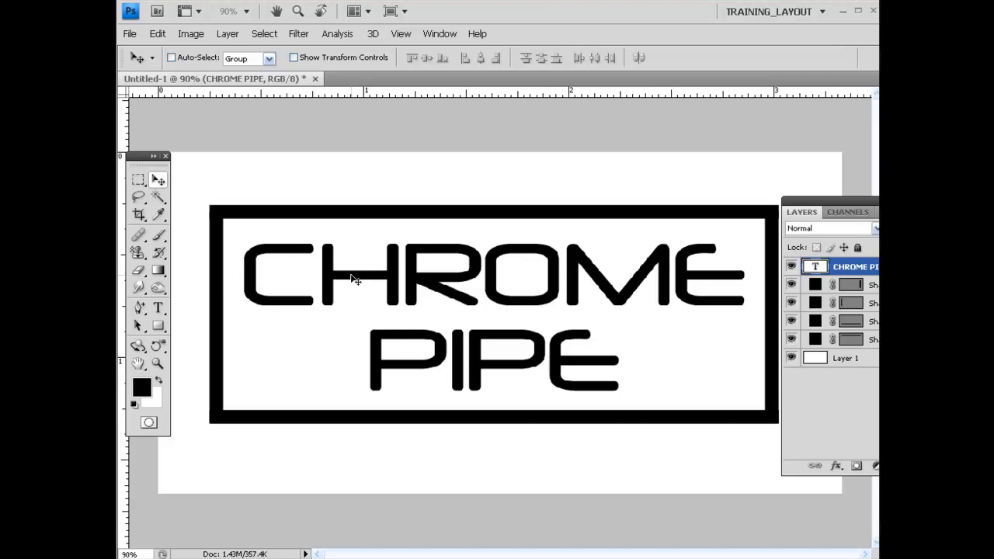
mouse_move(452, 282)
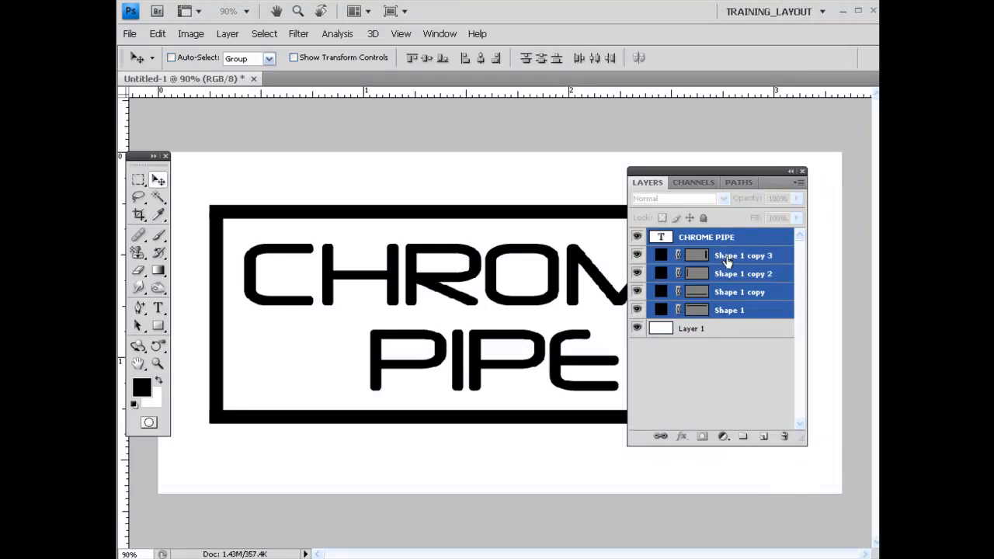
Merge the type layer and four shape layers into one CHROME PIPE layer.
right_click(743, 255)
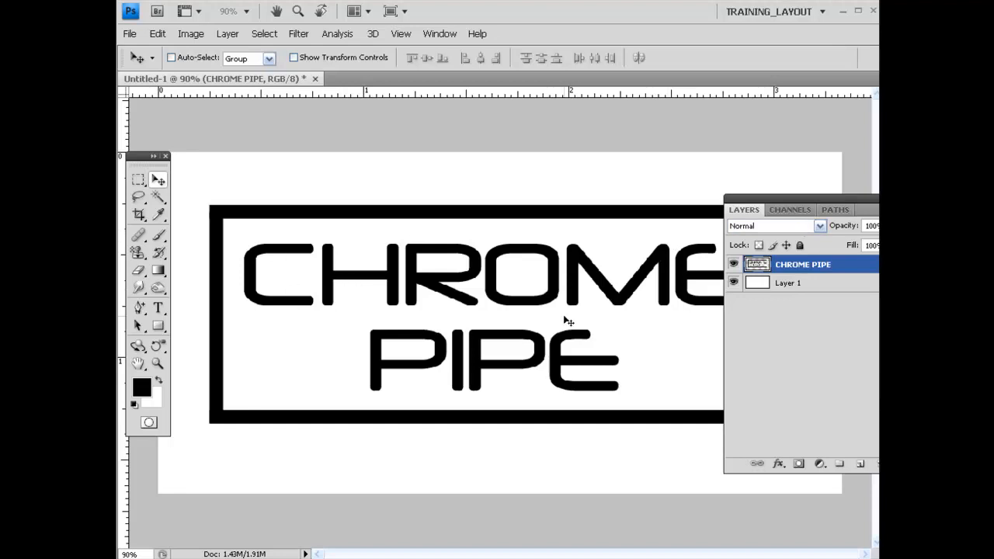
mouse_move(497, 243)
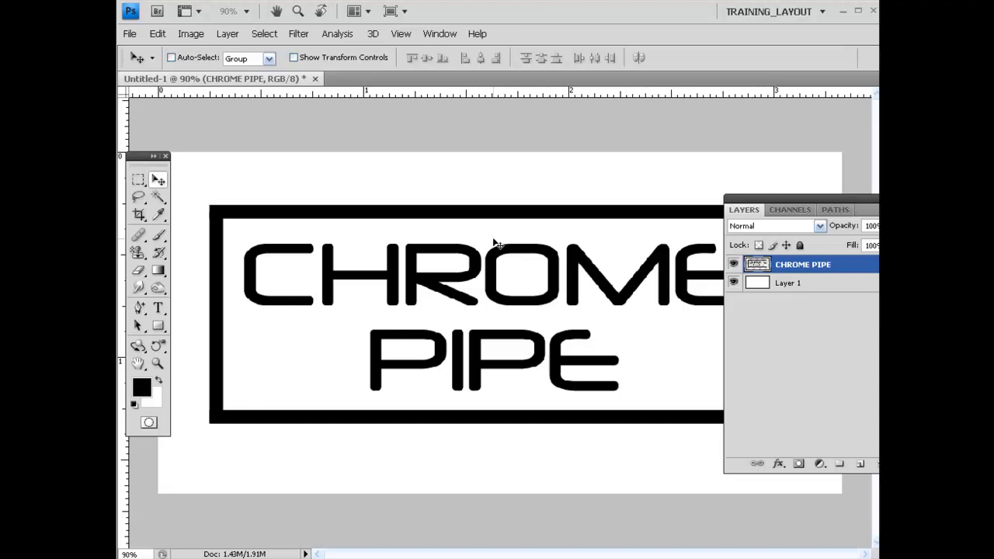
mouse_move(511, 249)
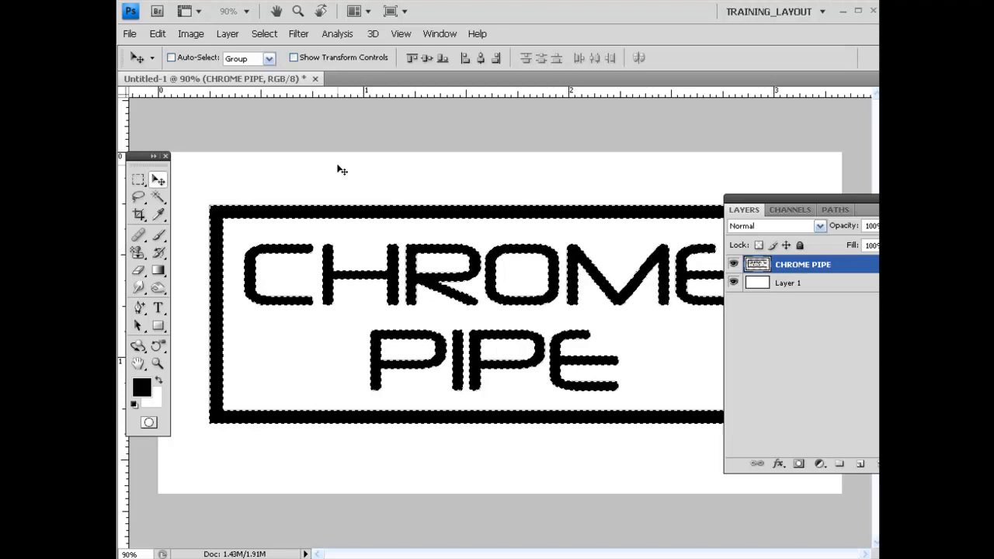
Save the artwork's selection as a new channel named chrome_pipes.
click(264, 35)
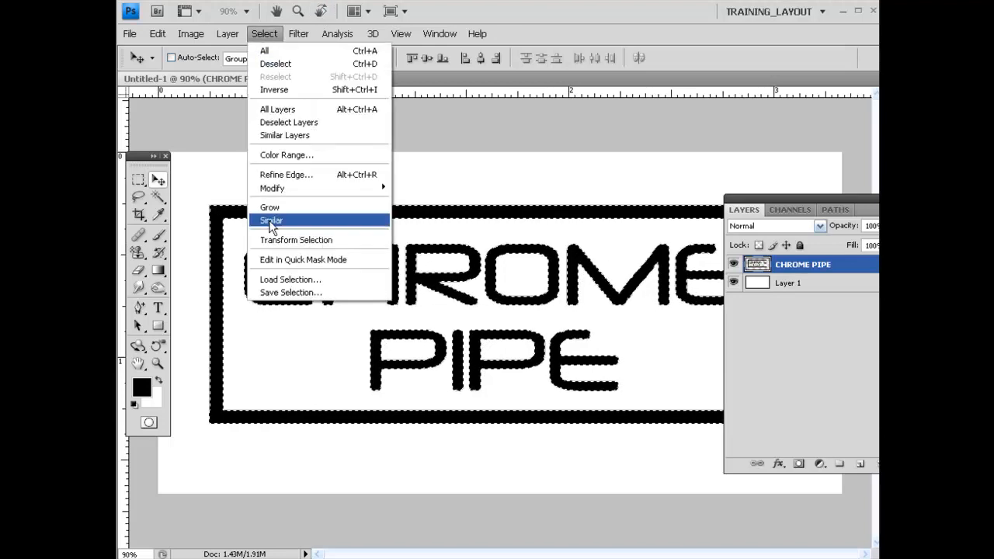
click(291, 293)
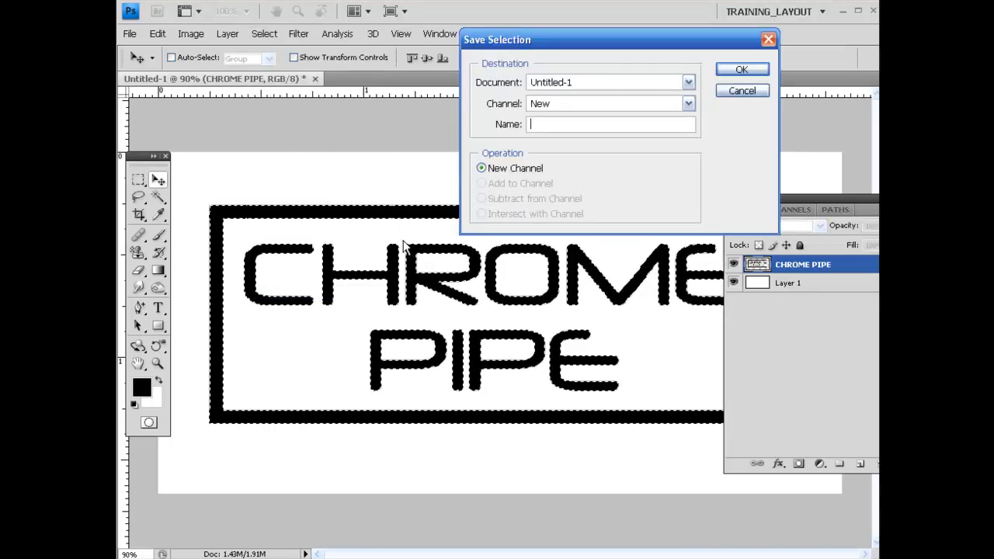
text(chrome)
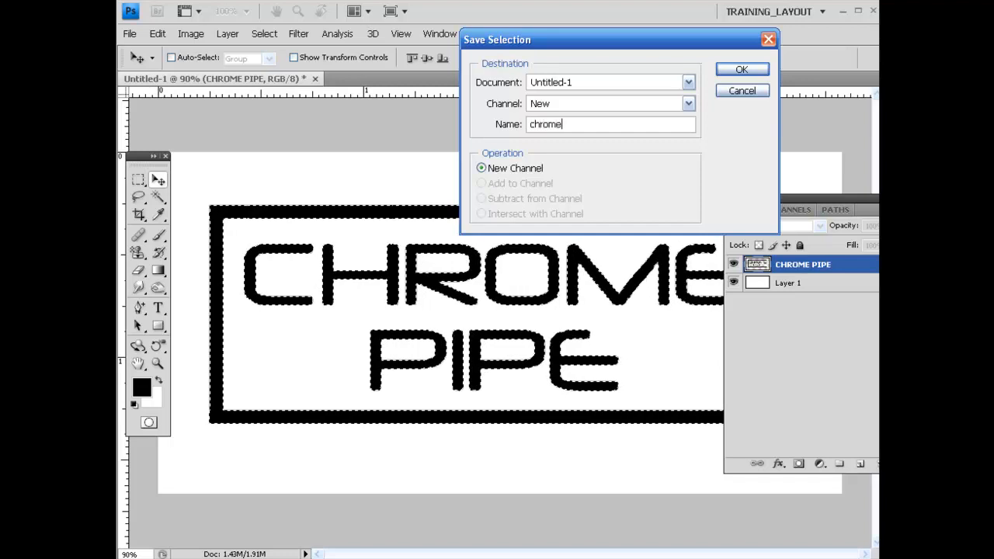
text(_pipes)
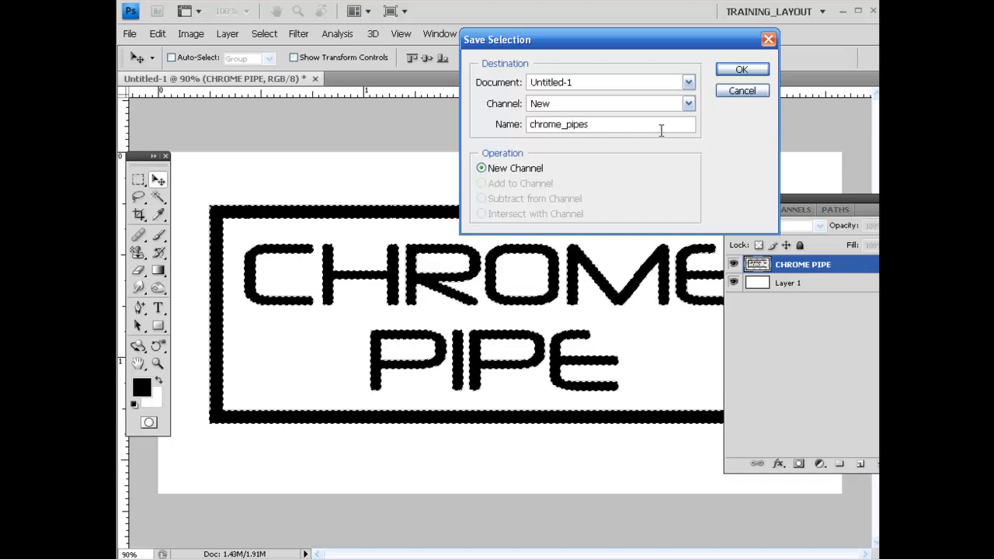
click(741, 68)
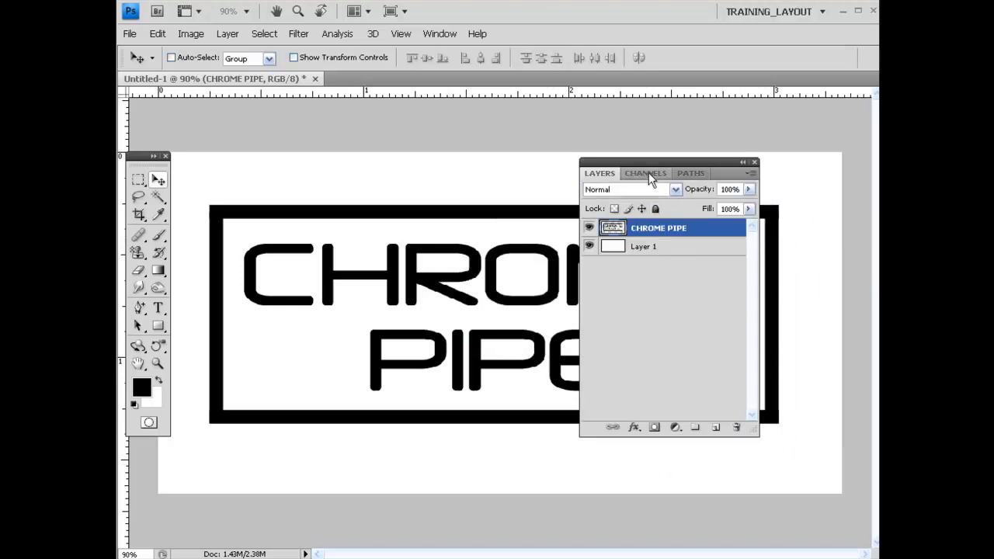
View the chrome_pipes alpha channel on its own in the Channels panel.
click(646, 172)
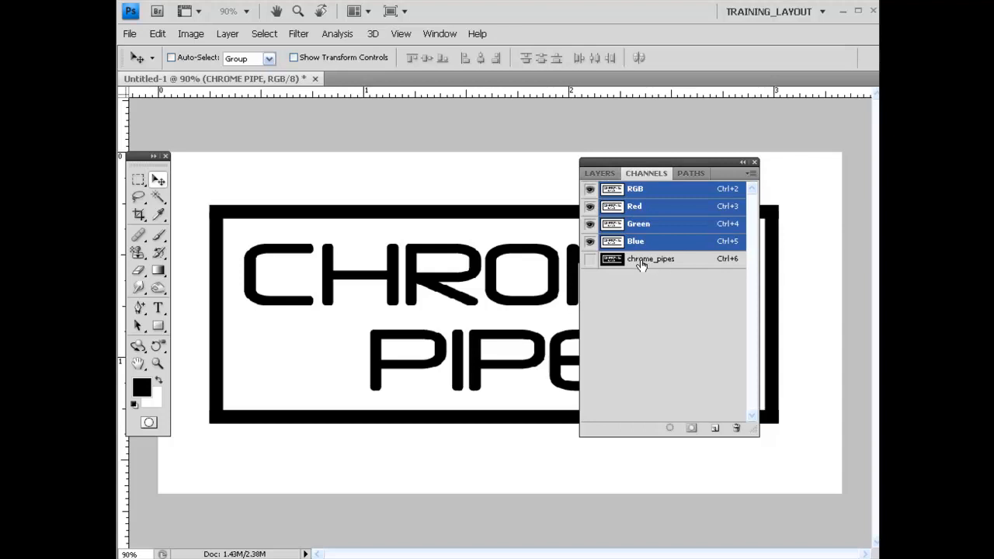
click(650, 257)
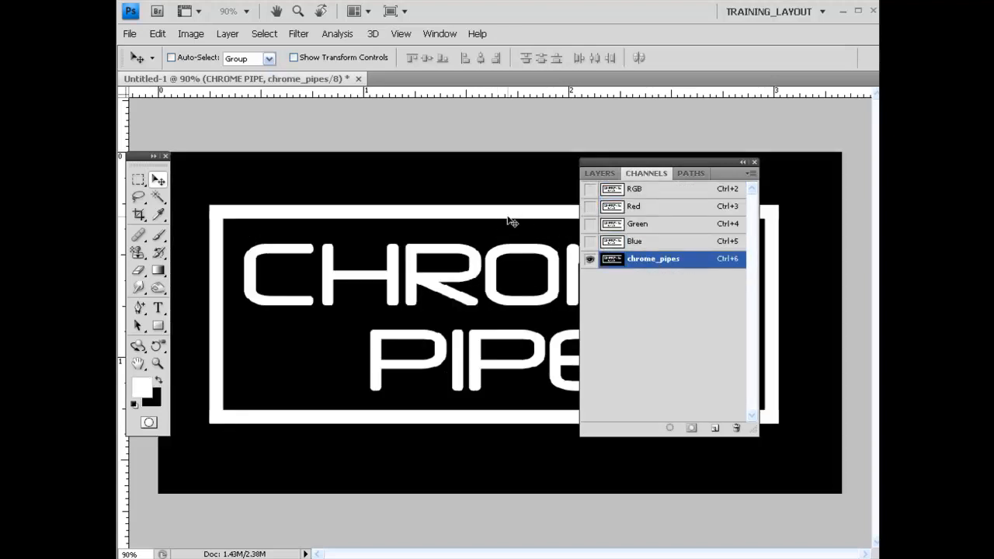
mouse_move(473, 240)
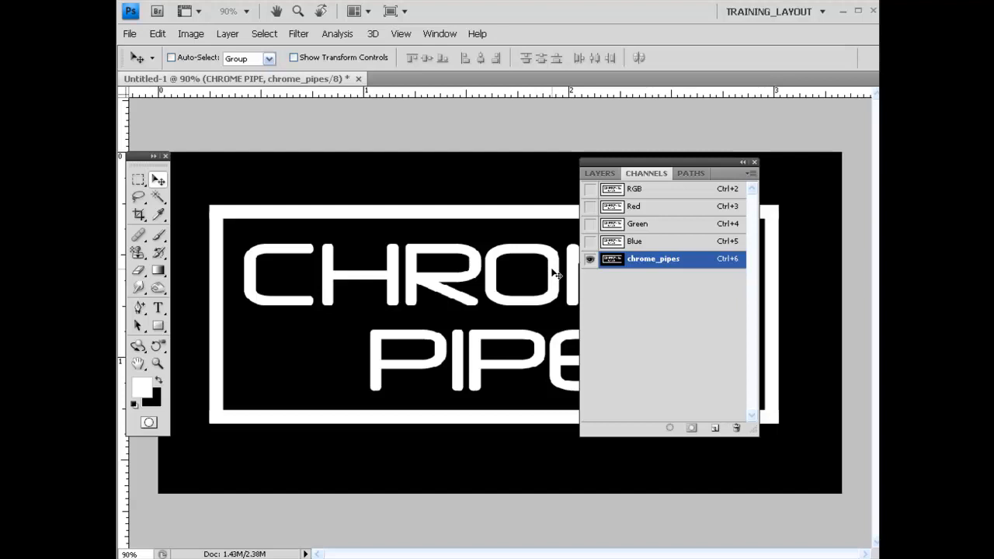
mouse_move(383, 186)
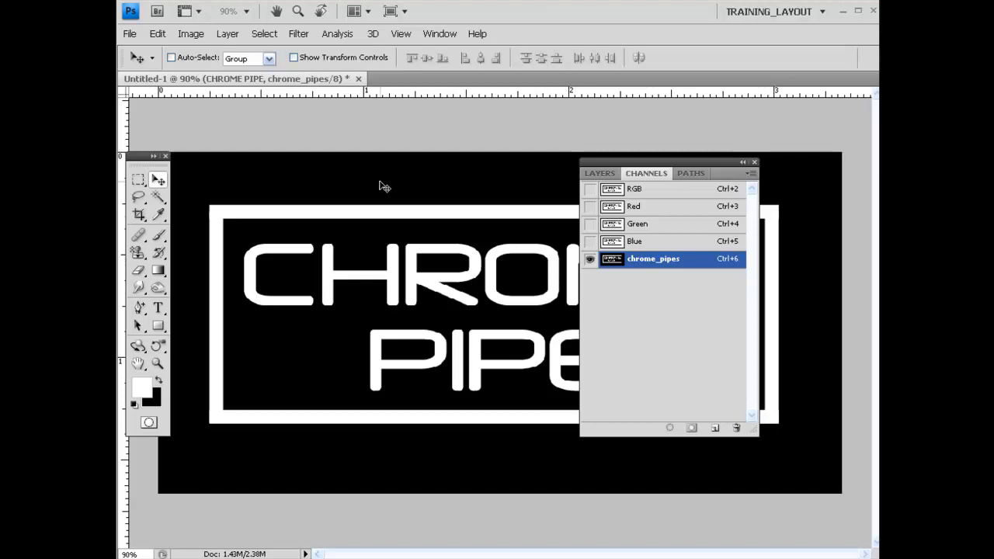
Apply a Gaussian Blur of about 4 pixels to the chrome_pipes channel.
click(298, 35)
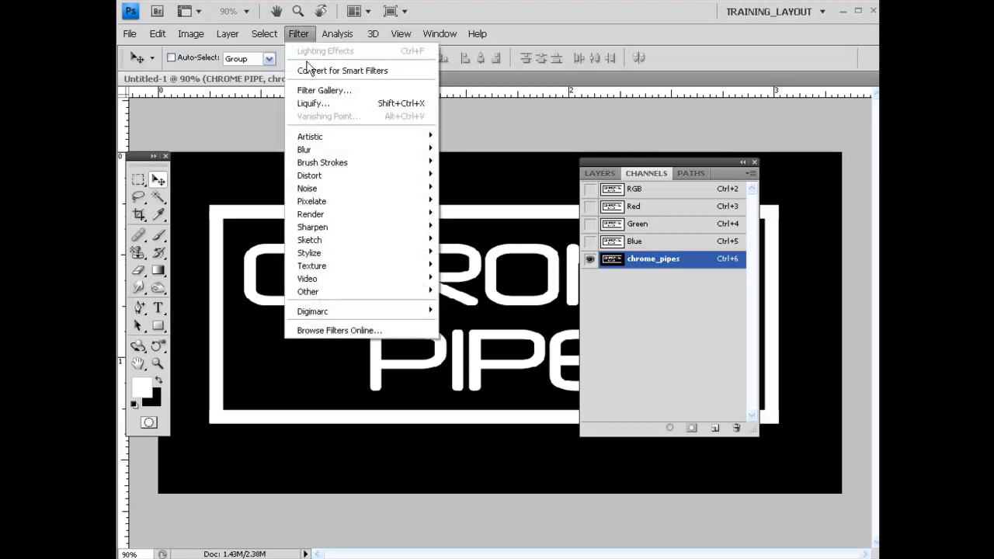
mouse_move(305, 150)
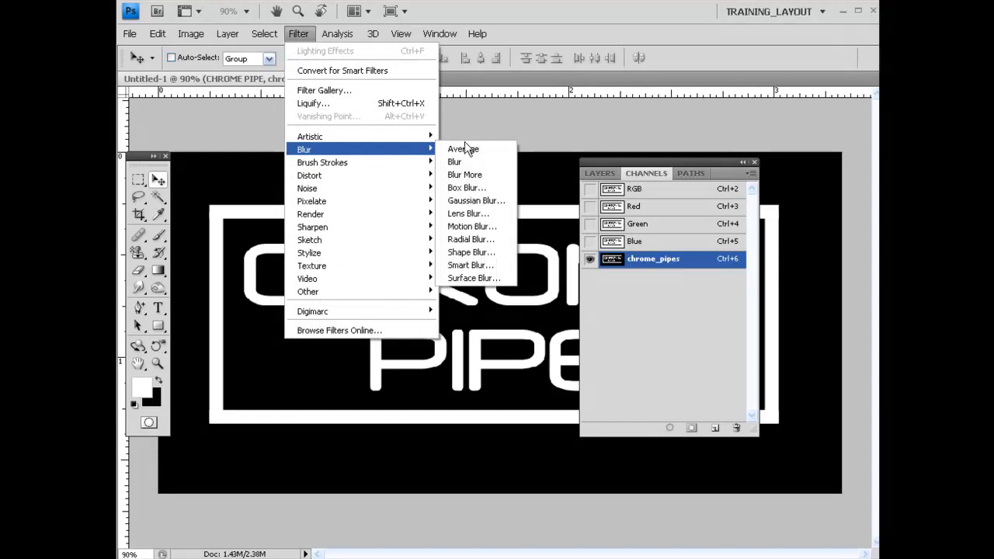
click(476, 201)
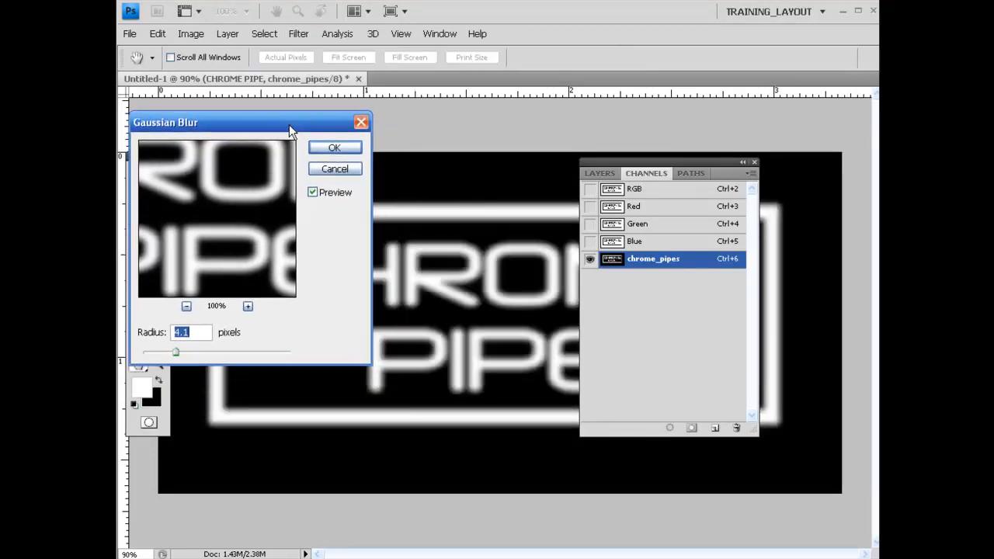
mouse_move(210, 227)
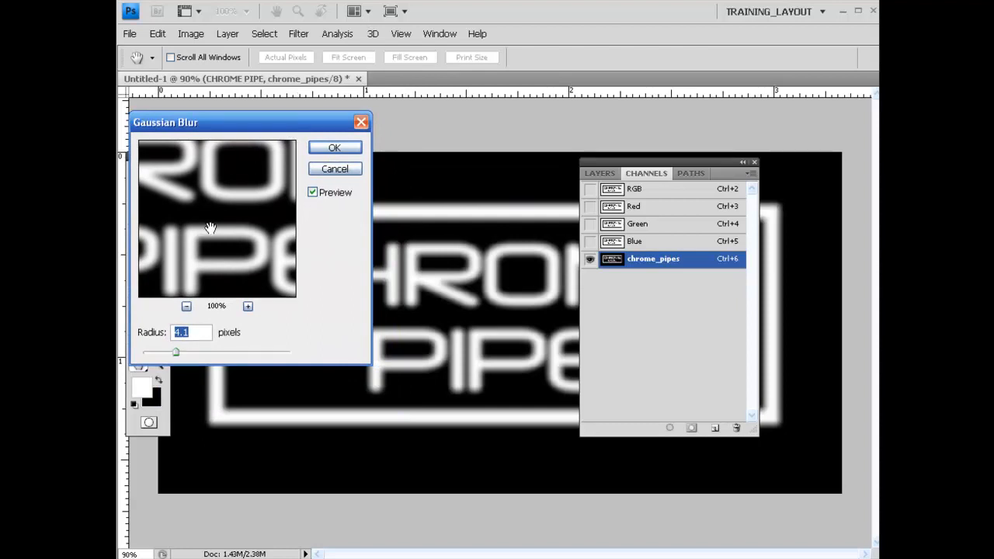
mouse_move(196, 349)
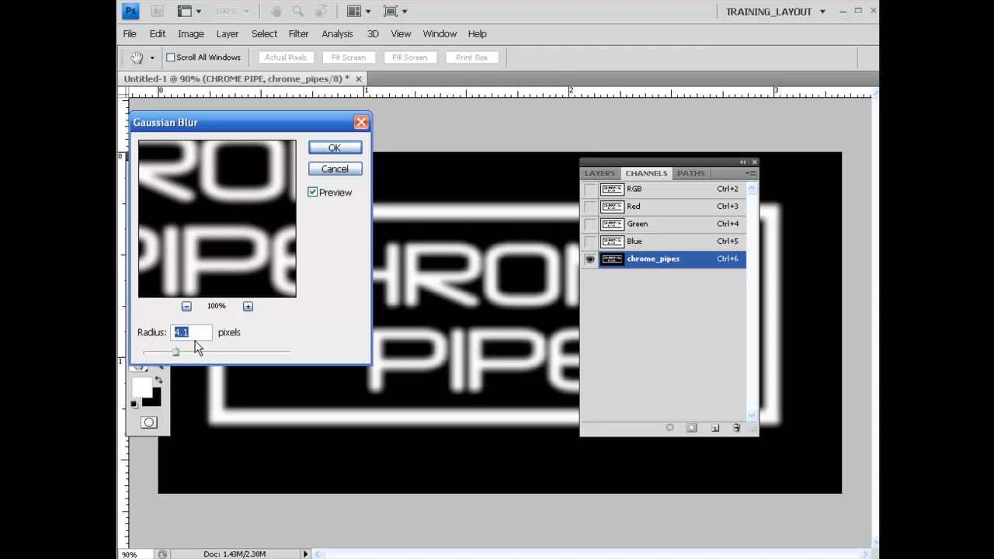
mouse_move(311, 345)
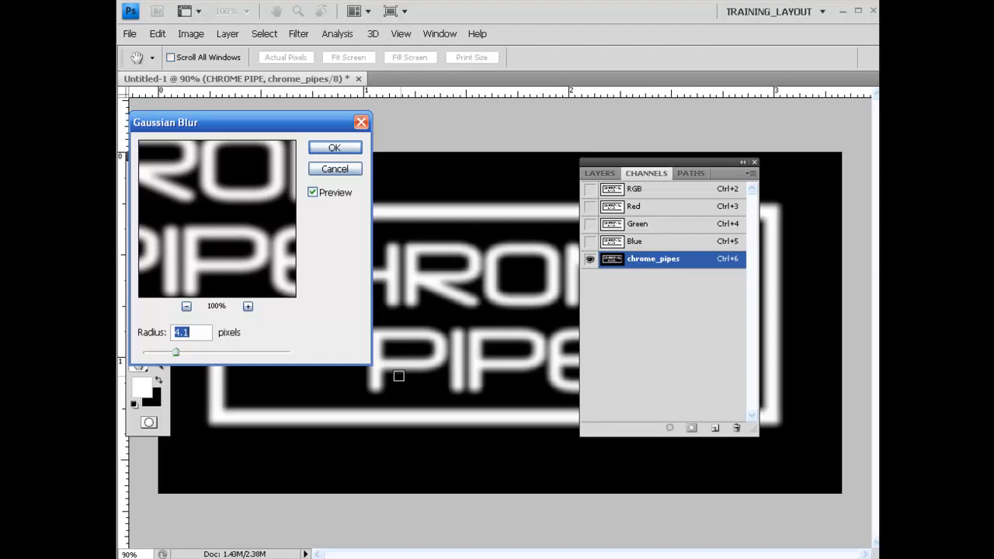
mouse_move(236, 365)
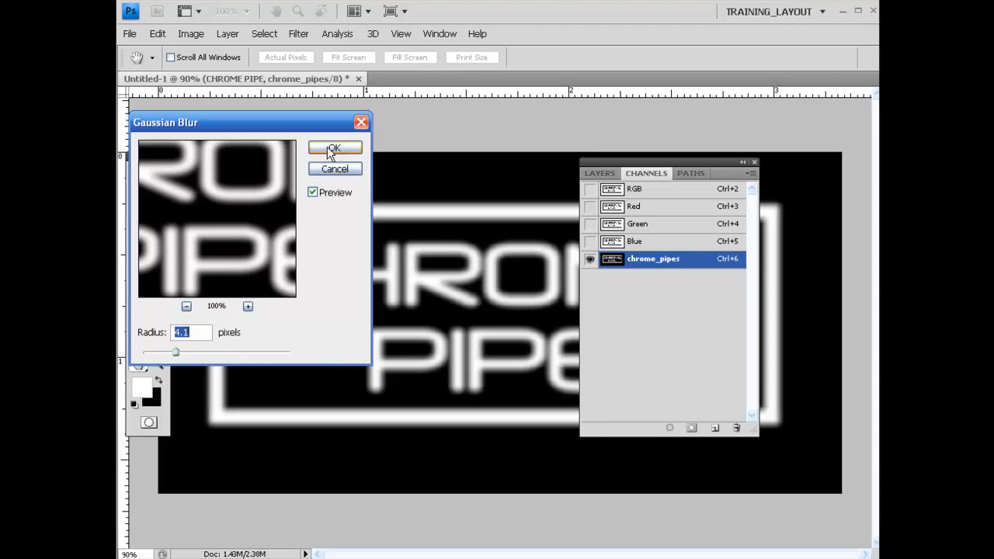
click(334, 149)
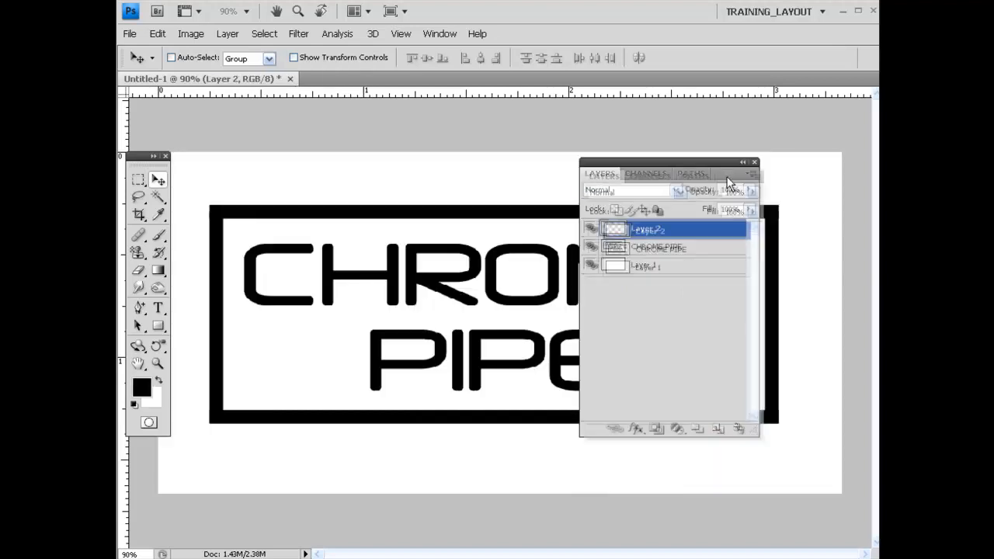
Fill Layer 2 with 50% Gray via Edit > Fill, covering the CHROME PIPE artwork.
drag(671, 174, 765, 169)
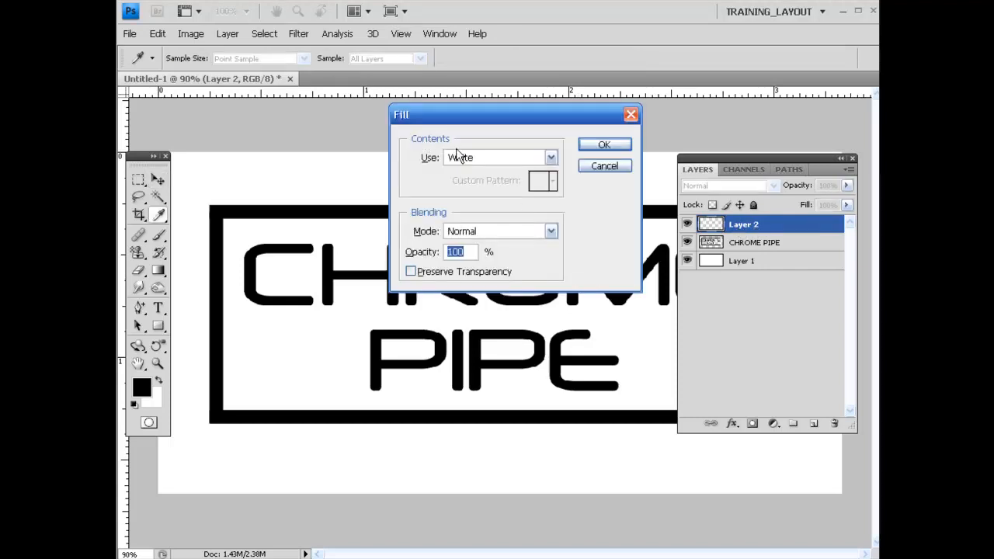
click(550, 157)
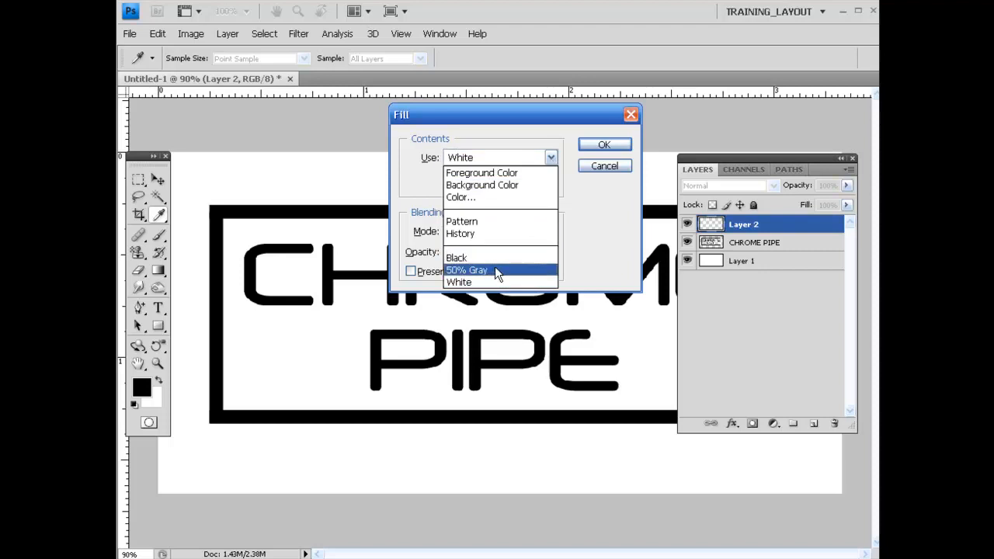
click(466, 270)
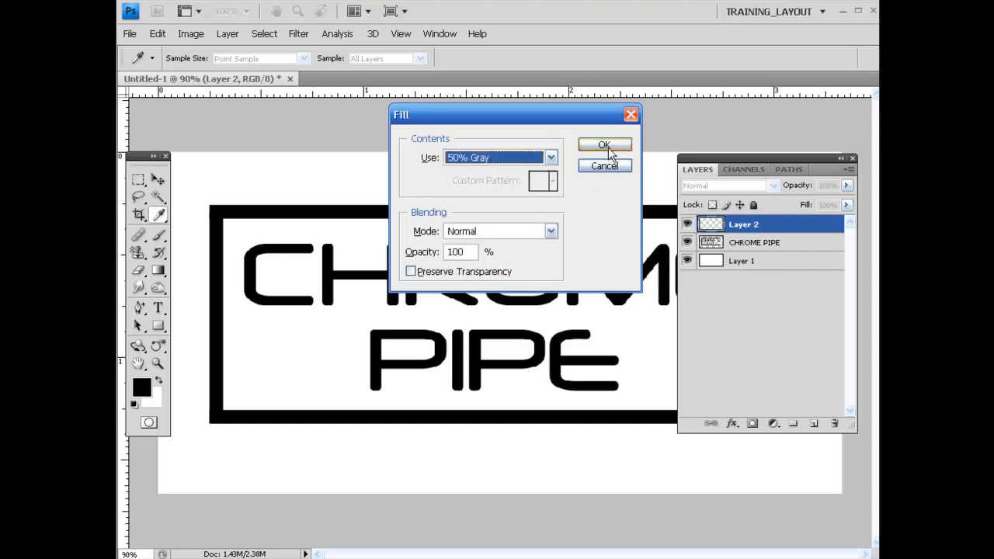
click(605, 145)
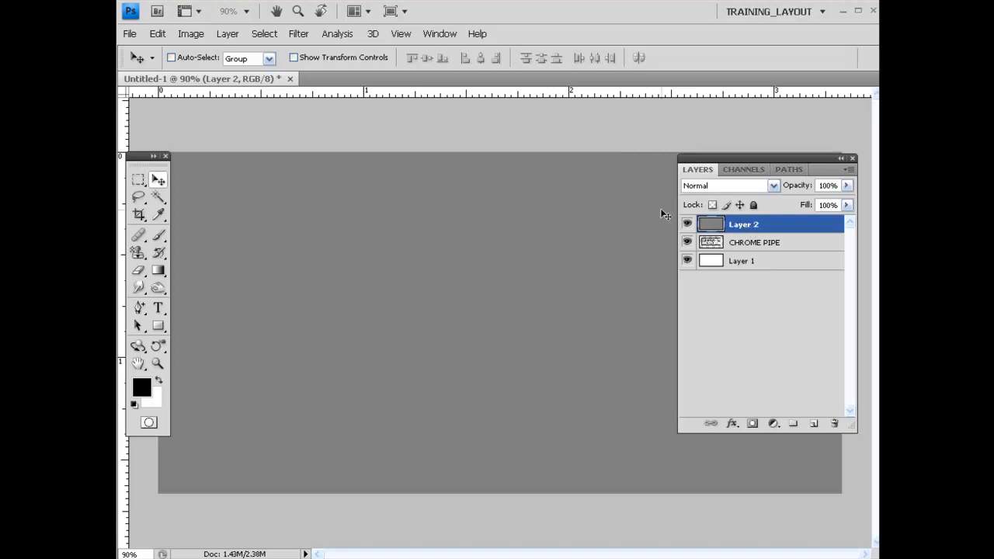
In Lighting Effects, set the Texture Channel to chrome_pipes.
click(298, 35)
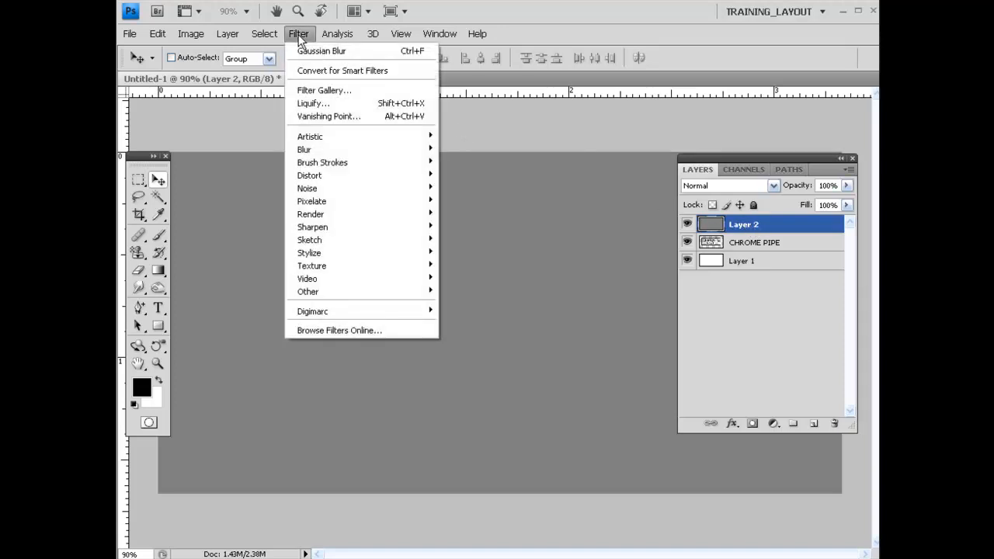
mouse_move(327, 188)
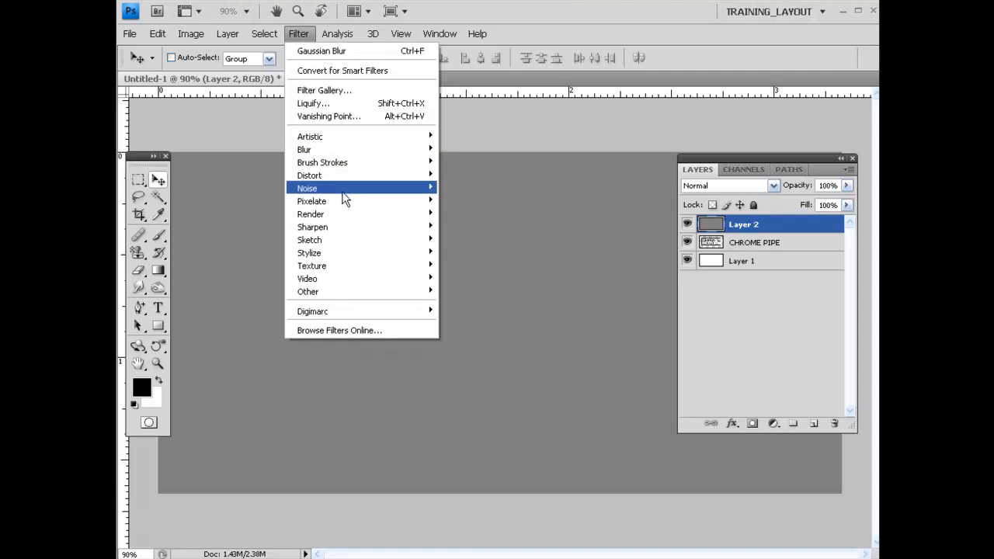
mouse_move(311, 214)
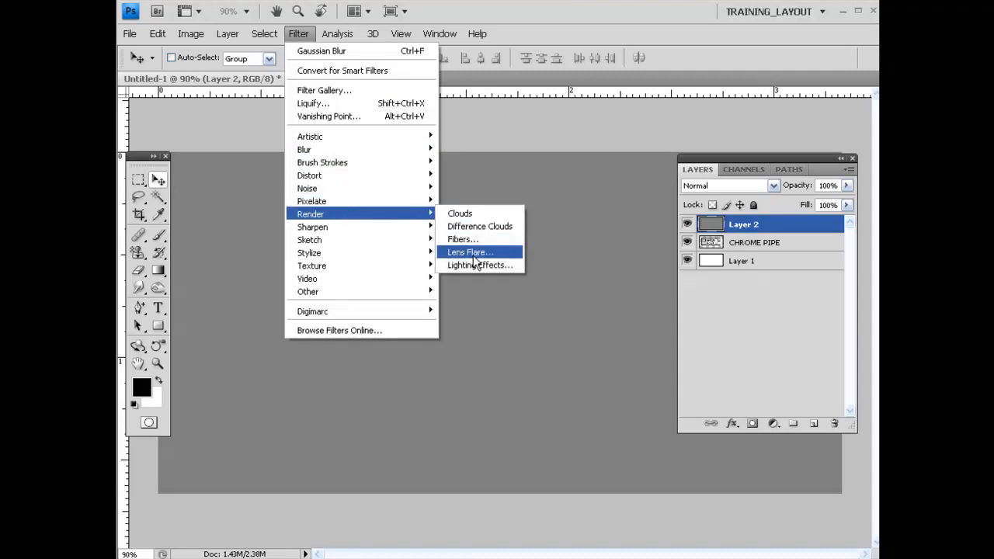
click(480, 264)
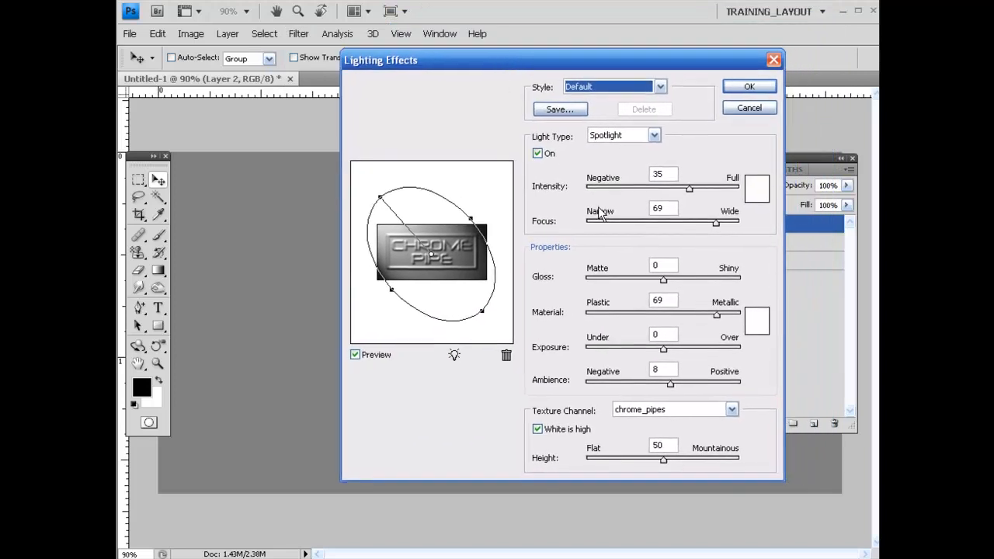
mouse_move(597, 423)
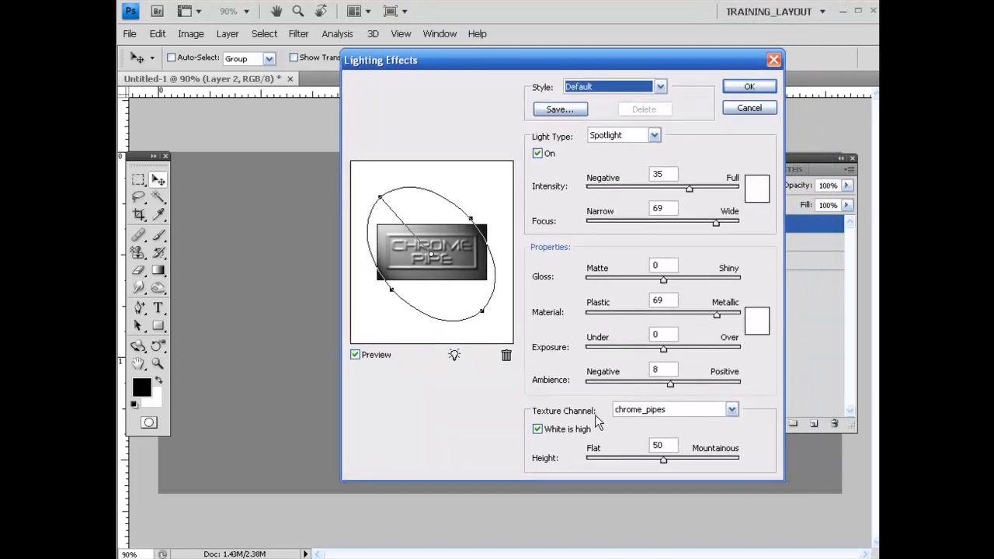
click(730, 411)
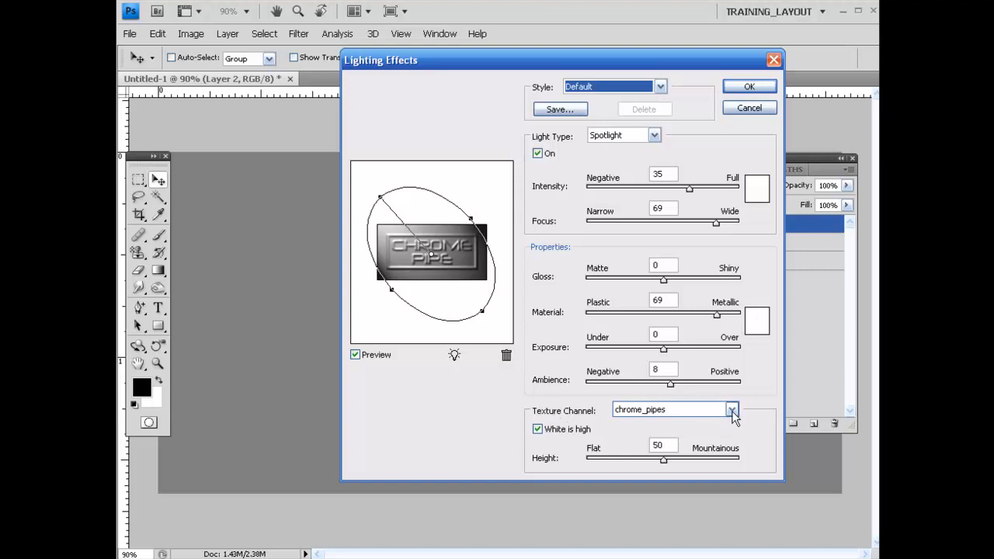
click(731, 410)
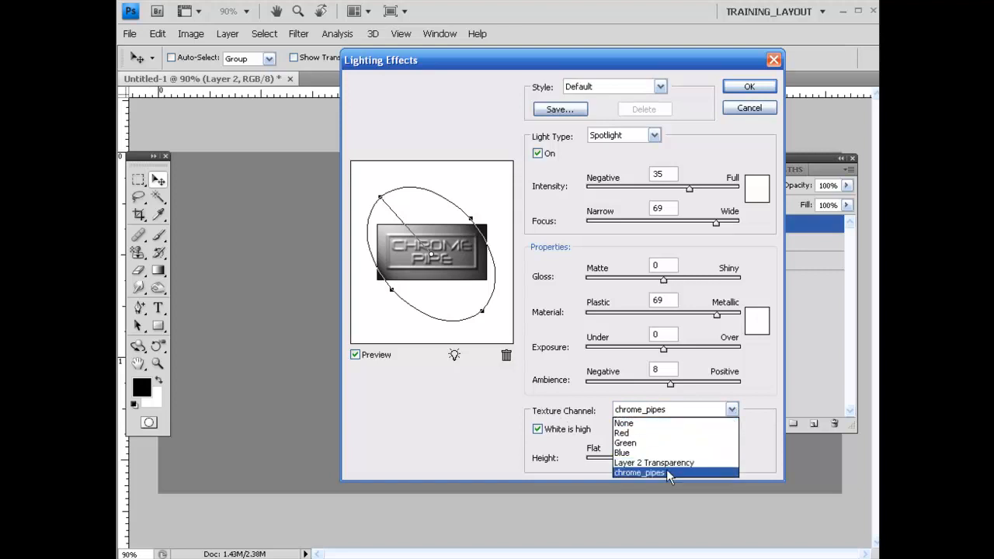
click(638, 473)
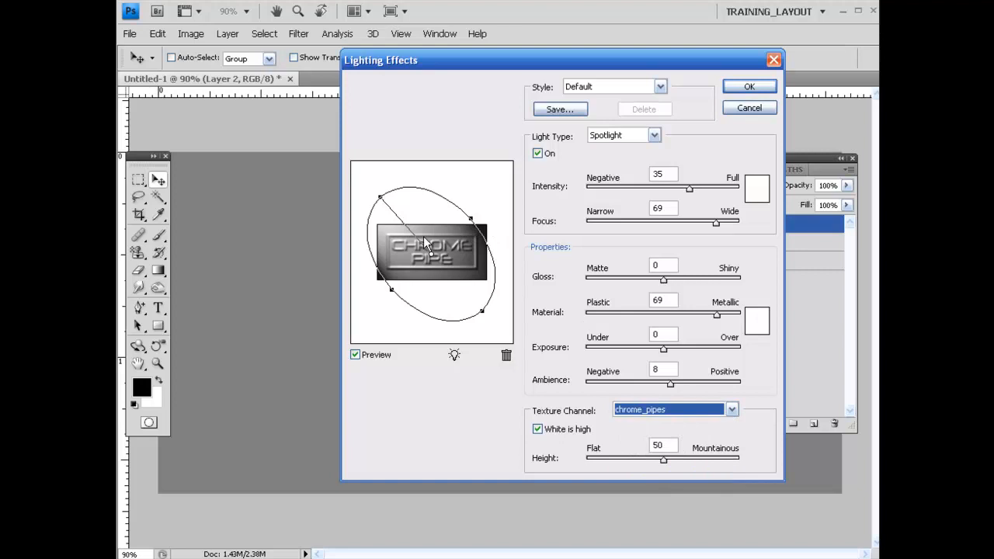
mouse_move(402, 225)
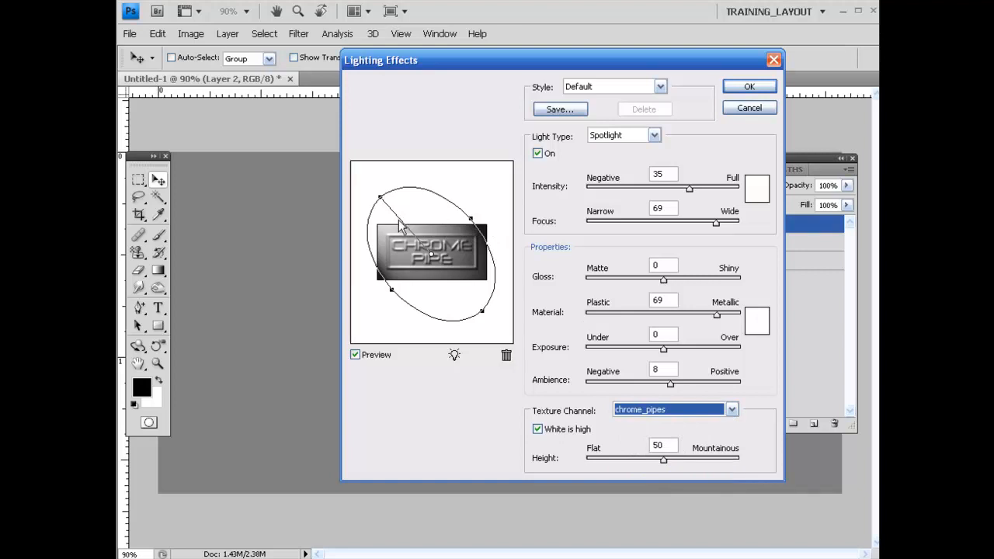
mouse_move(473, 227)
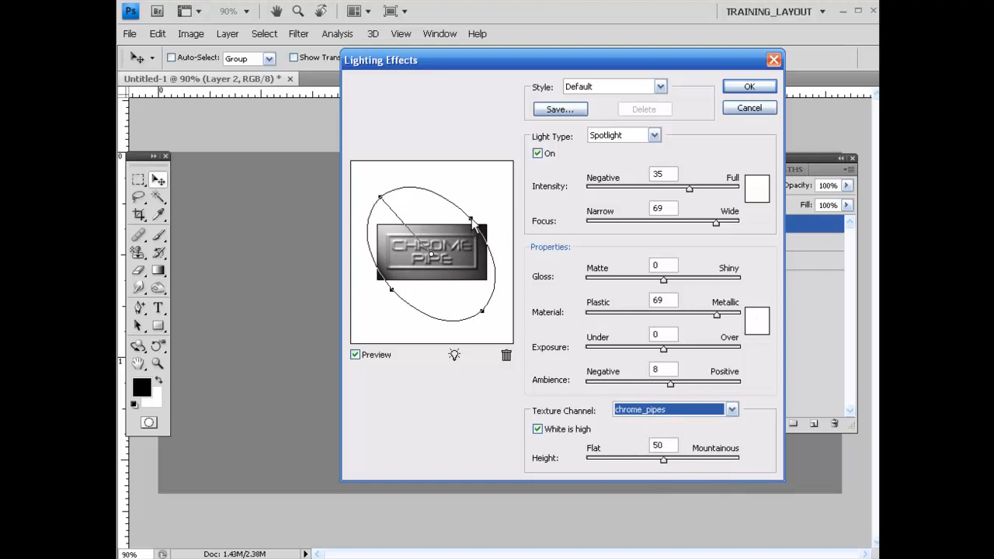
Widen the spotlight over the whole image and apply the embossed chrome lighting.
drag(474, 223, 483, 216)
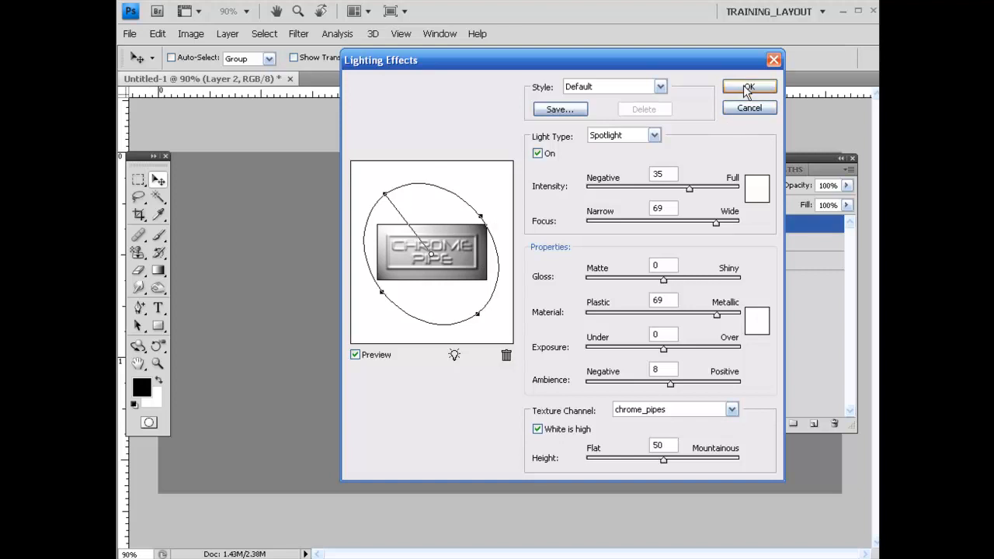
click(749, 87)
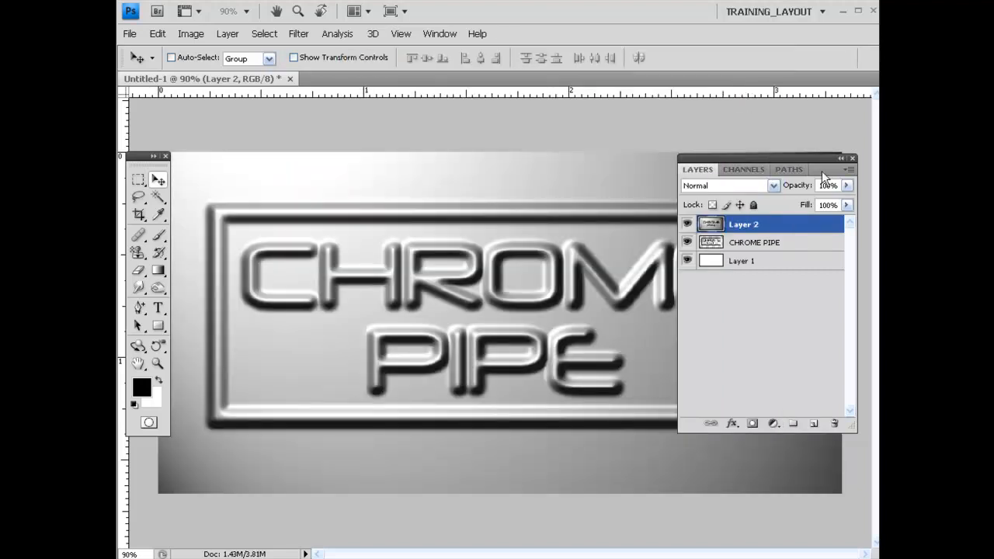
drag(777, 158, 758, 160)
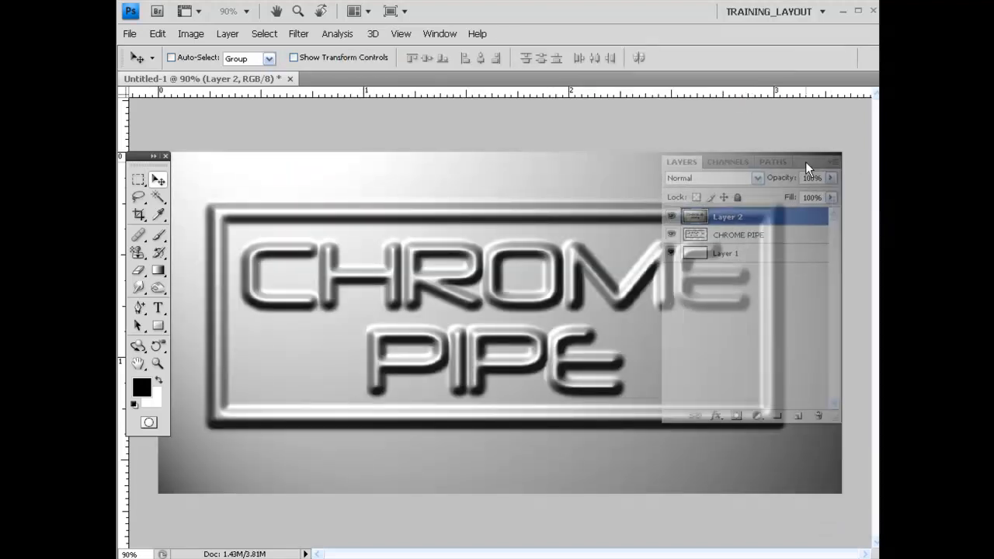